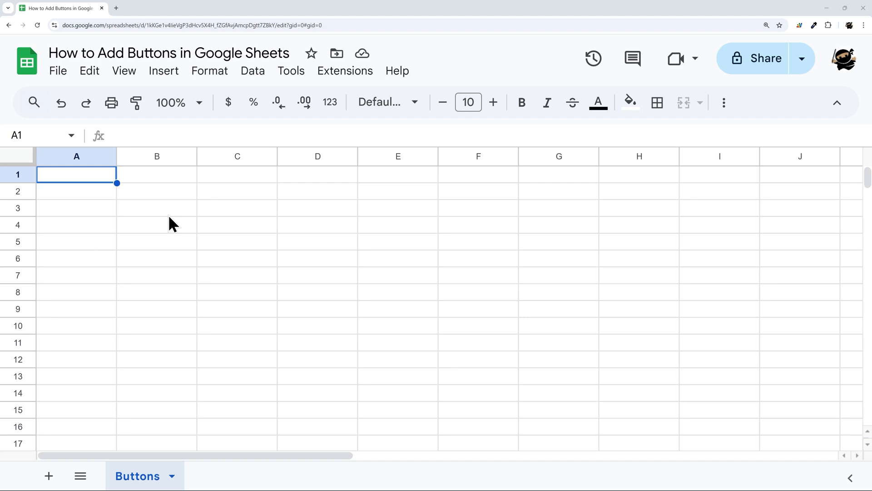
Start a new drawing via Insert > Drawing, briefly opening and dismissing the Insert image dialog
{"action": "left_click", "coordinate": [163, 71]}
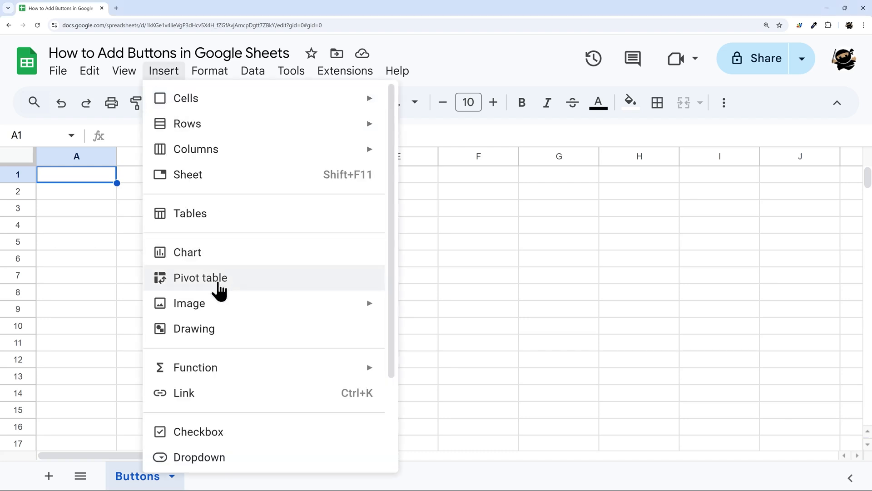
{"action": "left_click", "coordinate": [194, 328]}
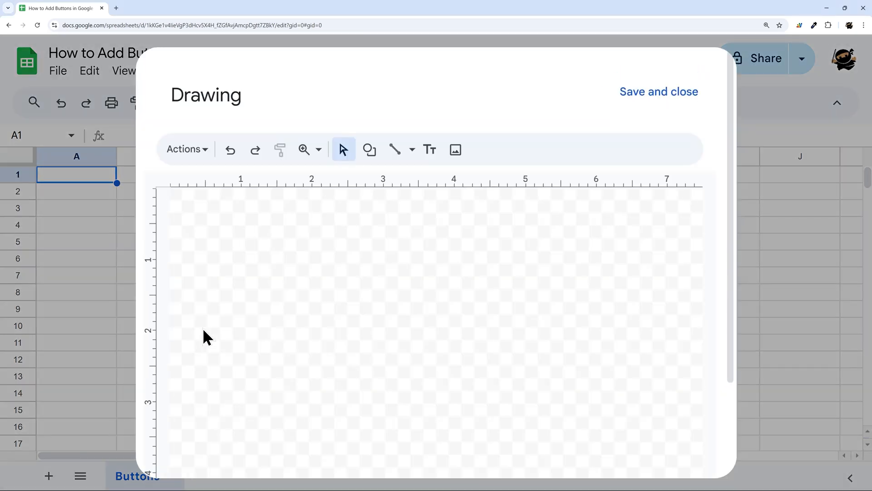
{"action": "mouse_move", "coordinate": [233, 186]}
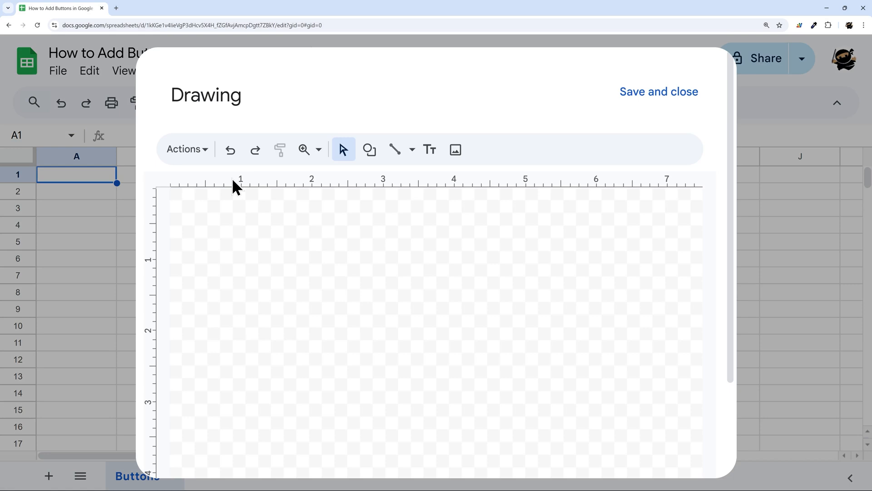
{"action": "mouse_move", "coordinate": [395, 149]}
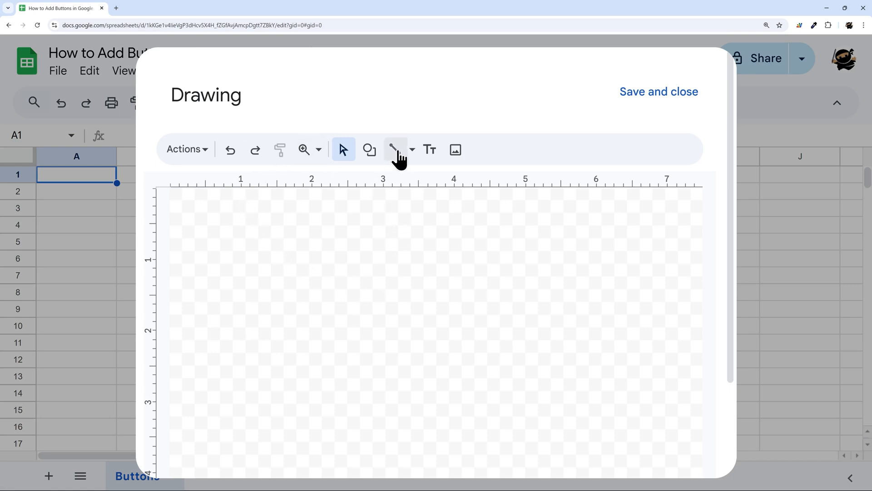
{"action": "mouse_move", "coordinate": [370, 149]}
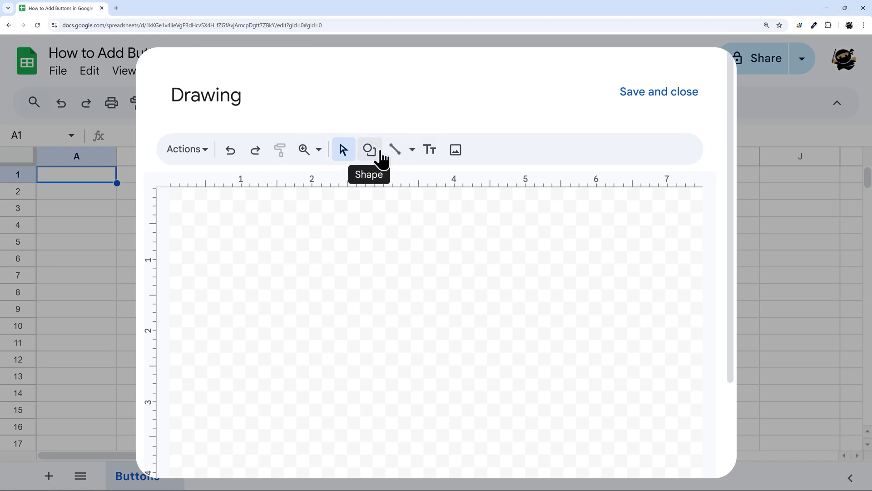
{"action": "mouse_move", "coordinate": [456, 149]}
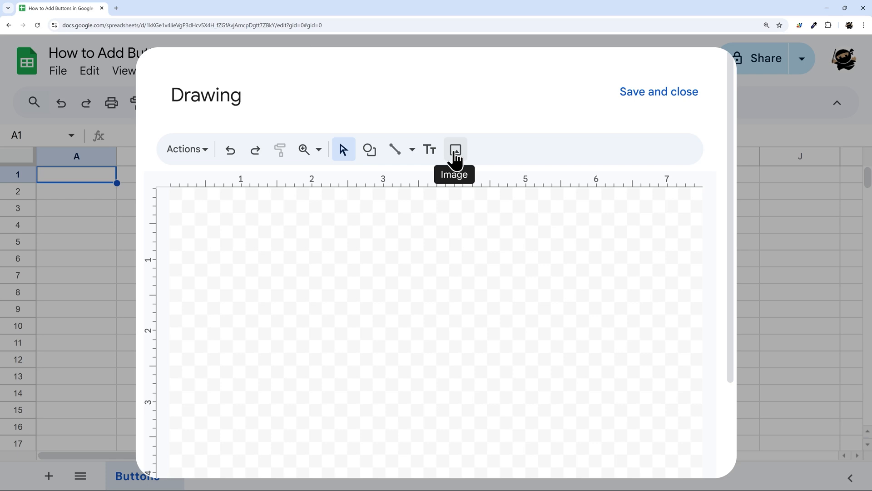
{"action": "left_click", "coordinate": [454, 149]}
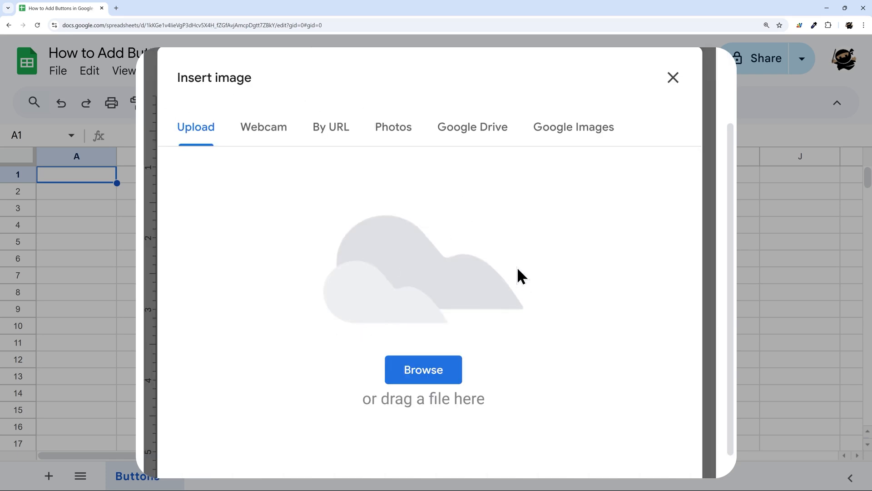
{"action": "left_click", "coordinate": [672, 78]}
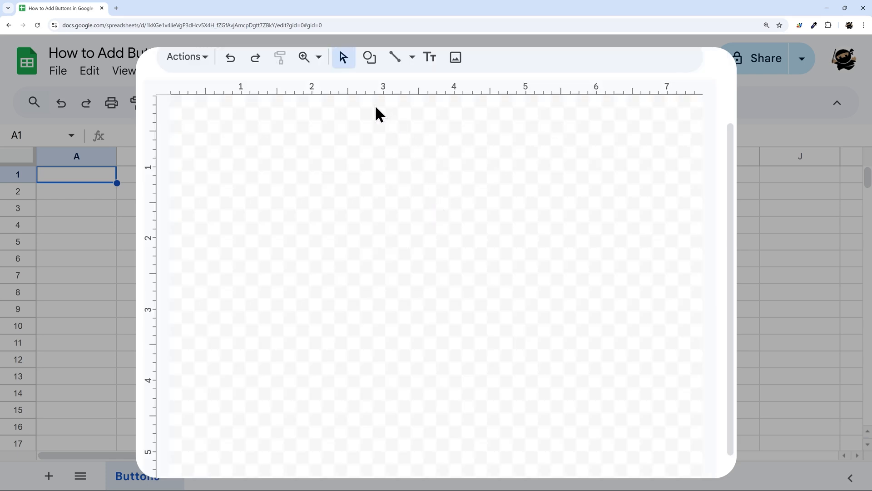
Draw a wide Rounded Rectangle shape near the top left of the canvas
{"action": "left_click", "coordinate": [369, 149]}
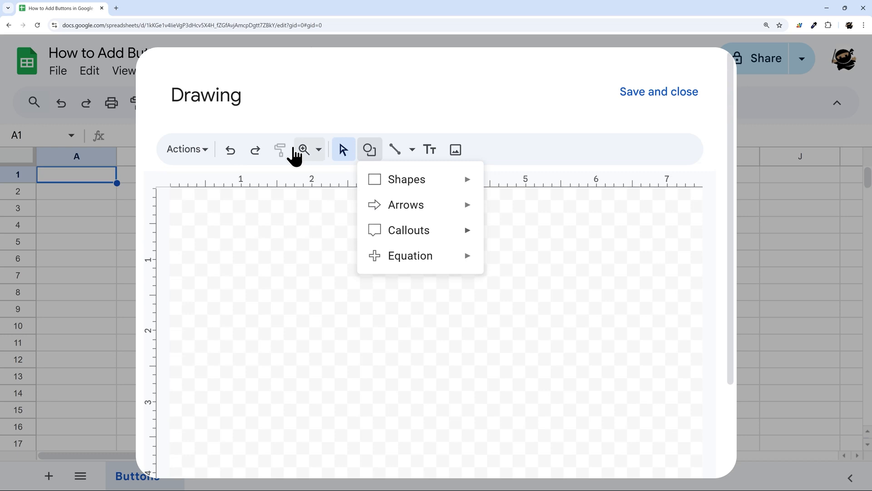
{"action": "mouse_move", "coordinate": [406, 179]}
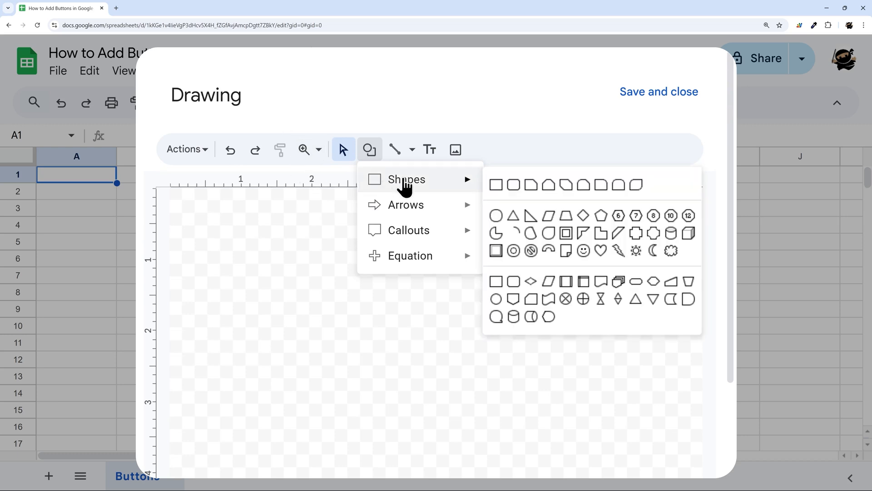
{"action": "mouse_move", "coordinate": [513, 185]}
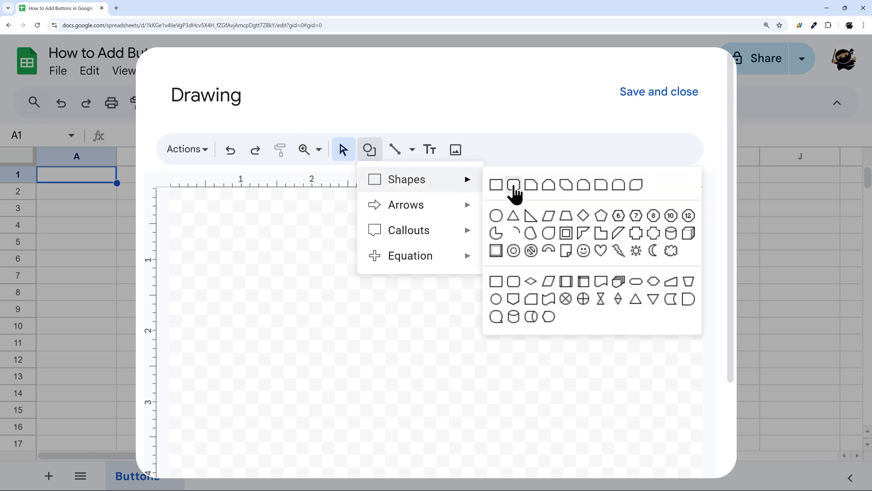
{"action": "mouse_move", "coordinate": [513, 184]}
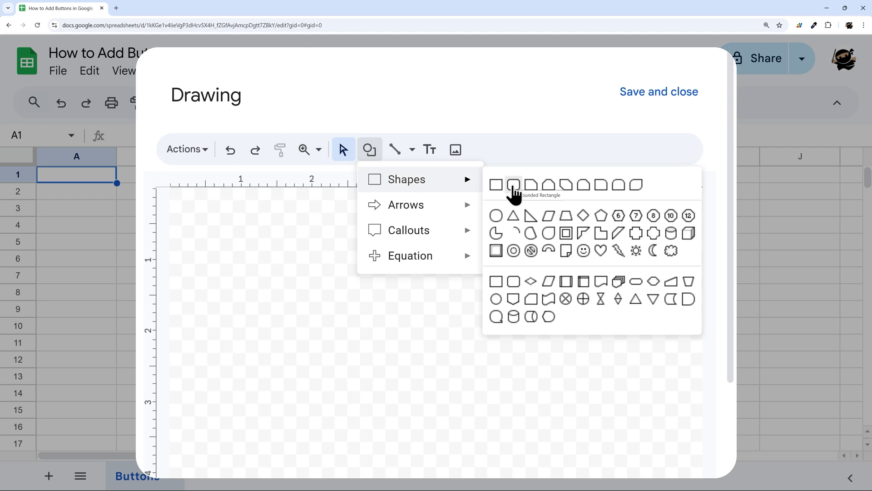
{"action": "mouse_move", "coordinate": [512, 185]}
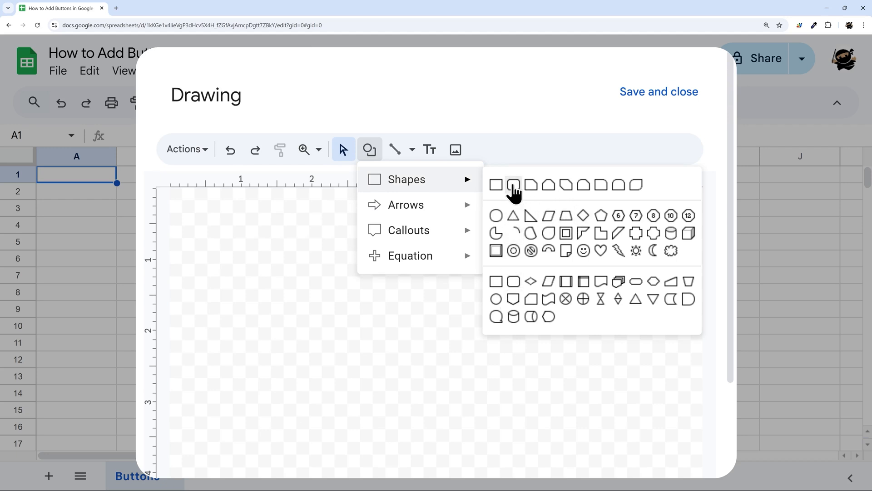
{"action": "left_click", "coordinate": [513, 184]}
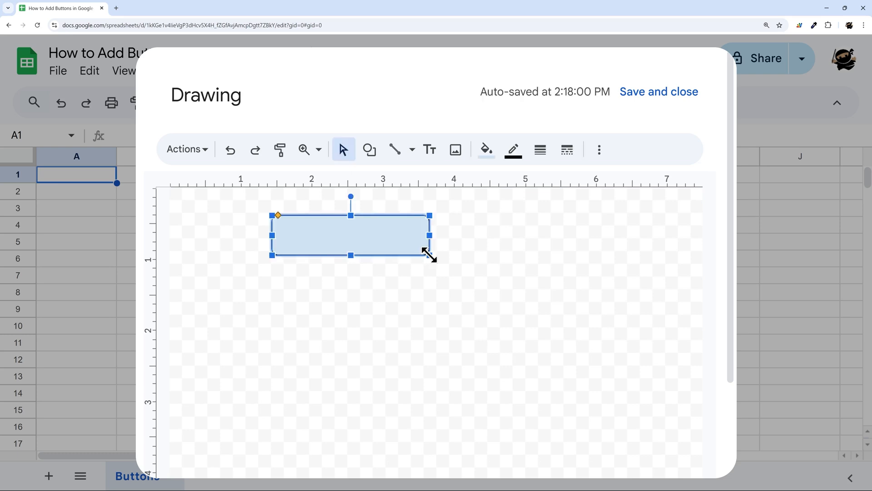
{"action": "mouse_move", "coordinate": [457, 183]}
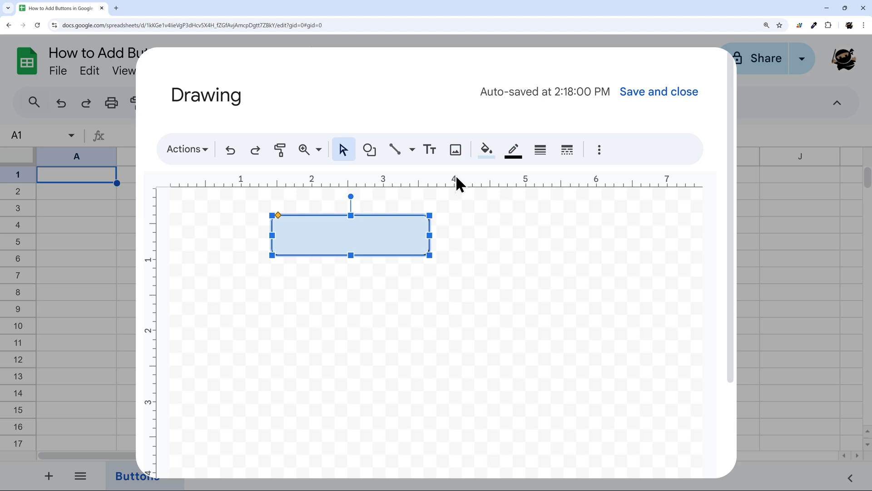
{"action": "mouse_move", "coordinate": [484, 149]}
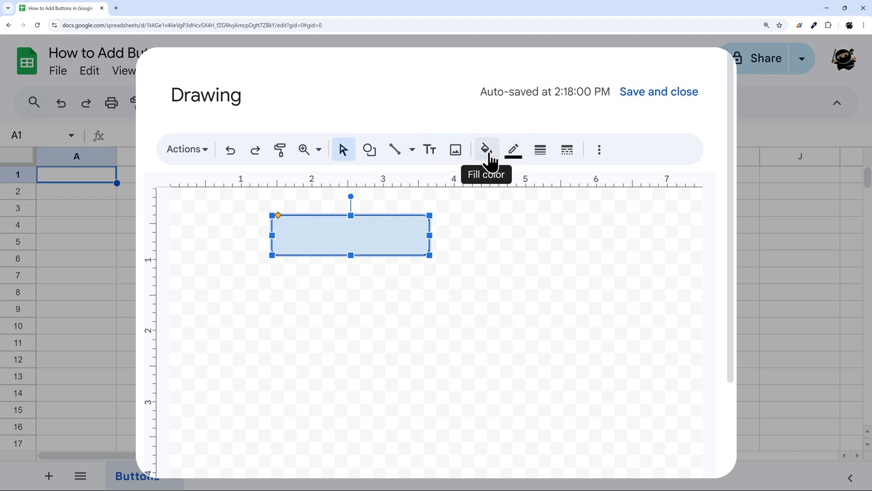
Browse the rectangle's fill colour choices and custom picker without changing its light blue fill
{"action": "left_click", "coordinate": [485, 150]}
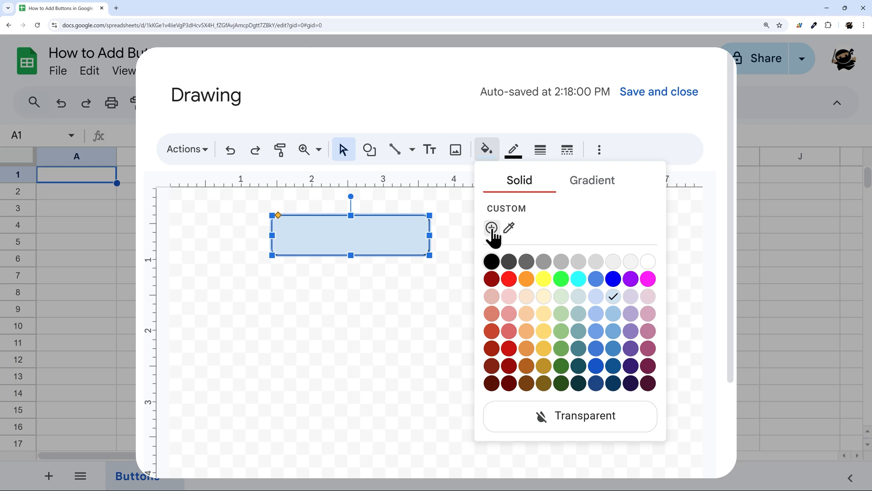
{"action": "left_click", "coordinate": [491, 227]}
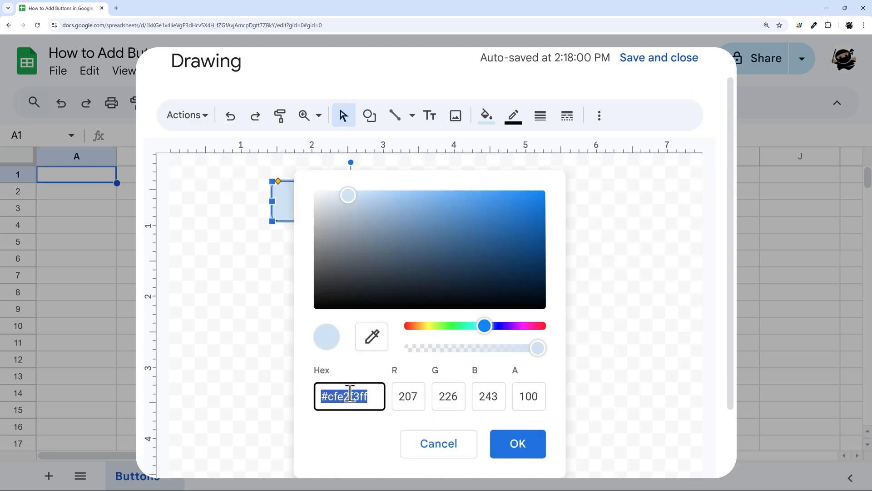
{"action": "left_click", "coordinate": [516, 443]}
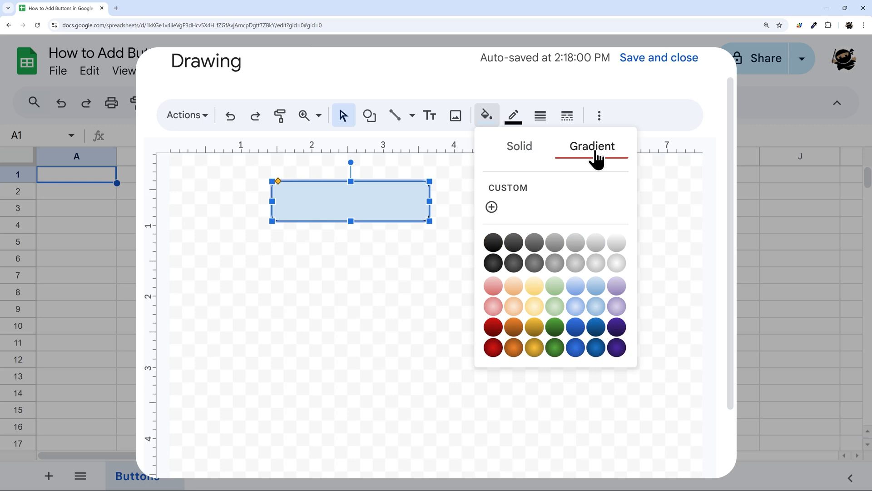
{"action": "mouse_move", "coordinate": [492, 207]}
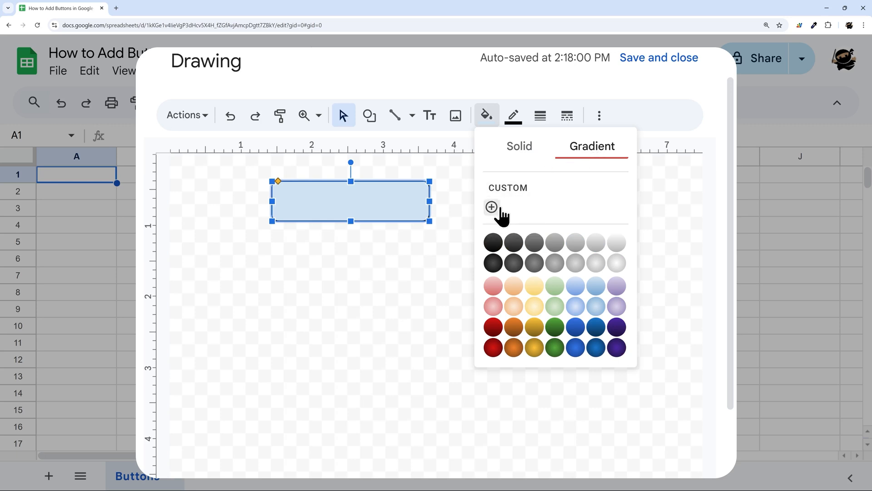
{"action": "mouse_move", "coordinate": [554, 284]}
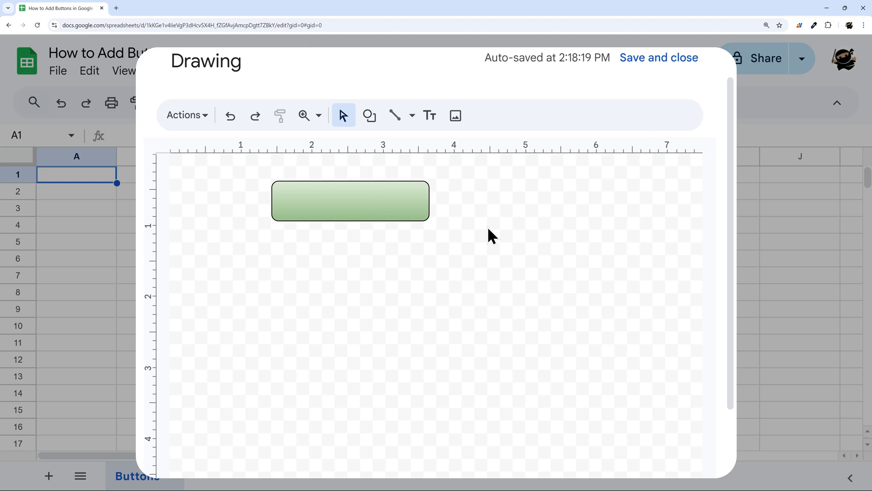
{"action": "mouse_move", "coordinate": [371, 202]}
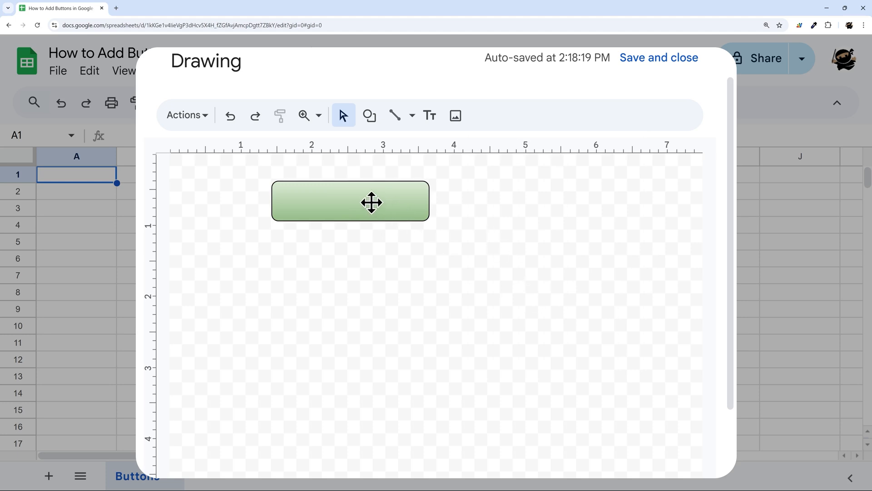
Give the rectangle a green gradient fill and remove its visible outline
{"action": "left_click", "coordinate": [350, 201]}
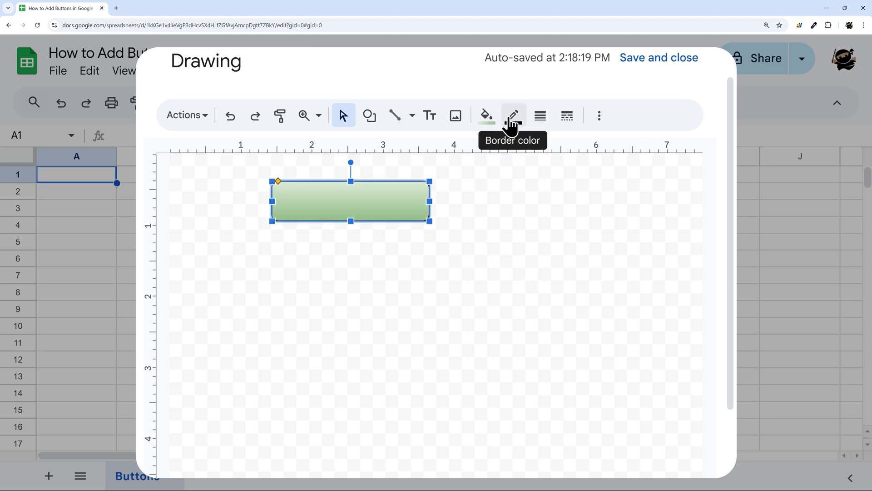
{"action": "left_click", "coordinate": [512, 115]}
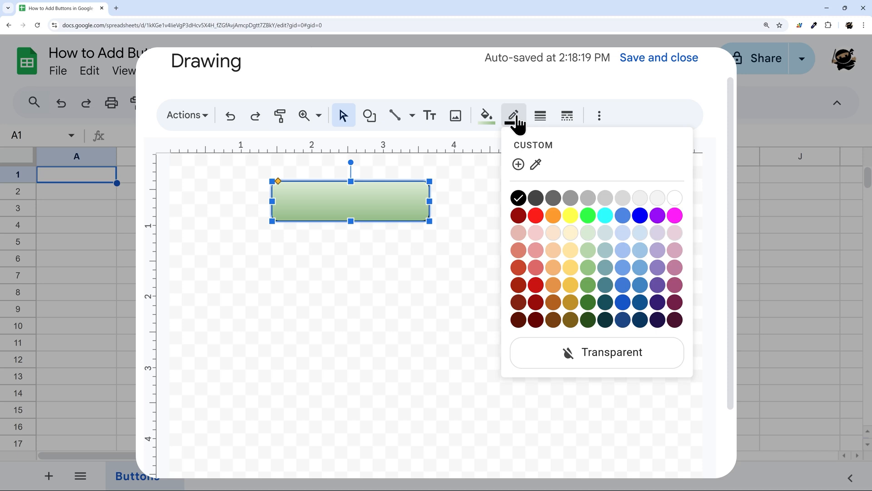
{"action": "mouse_move", "coordinate": [584, 315]}
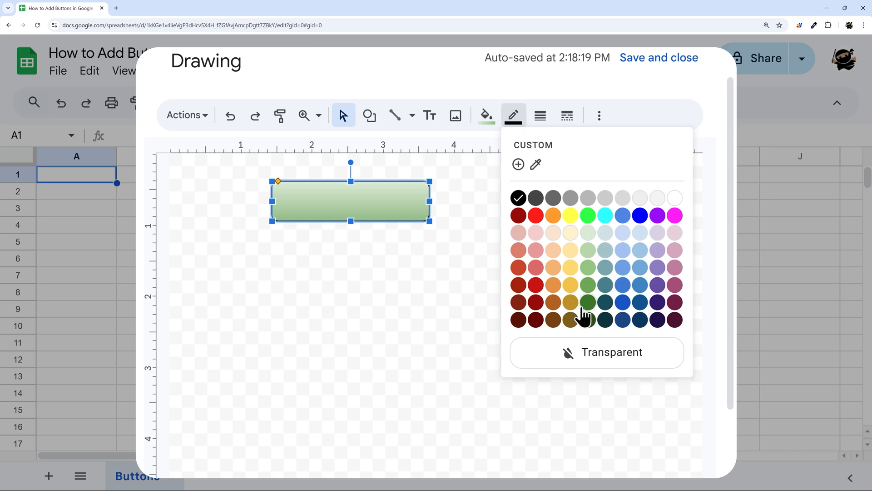
{"action": "mouse_move", "coordinate": [536, 165]}
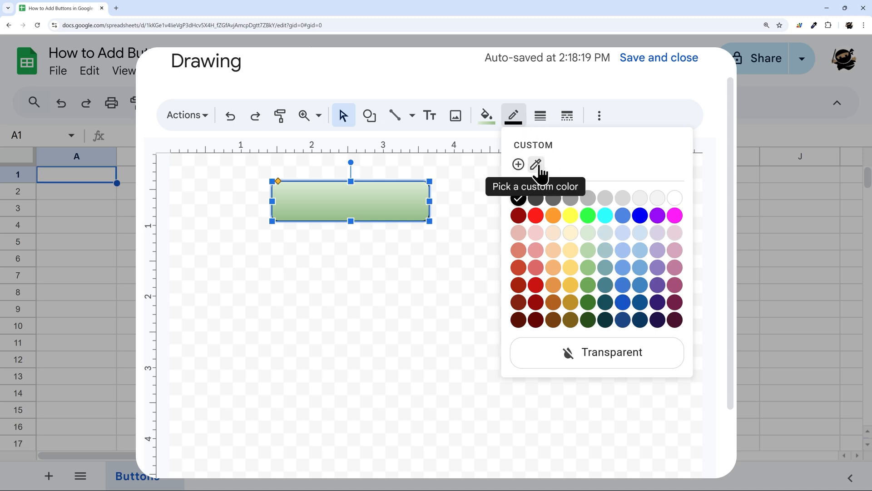
{"action": "mouse_move", "coordinate": [588, 322]}
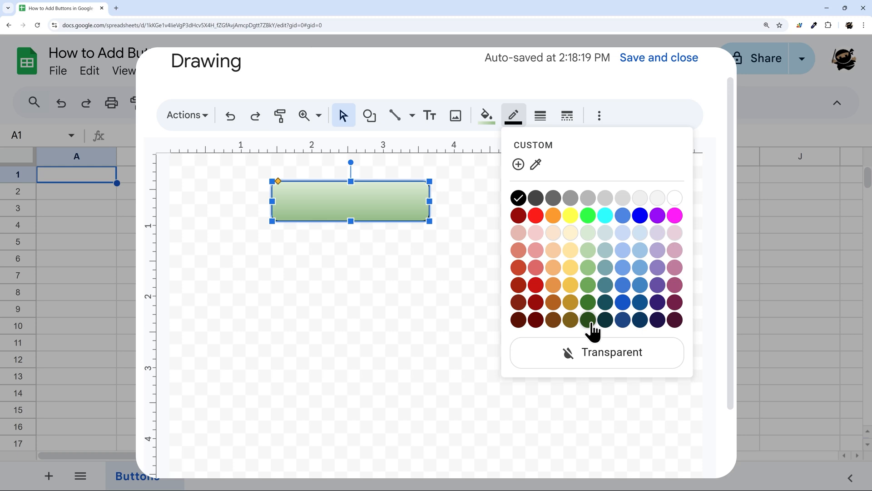
{"action": "left_click", "coordinate": [466, 279]}
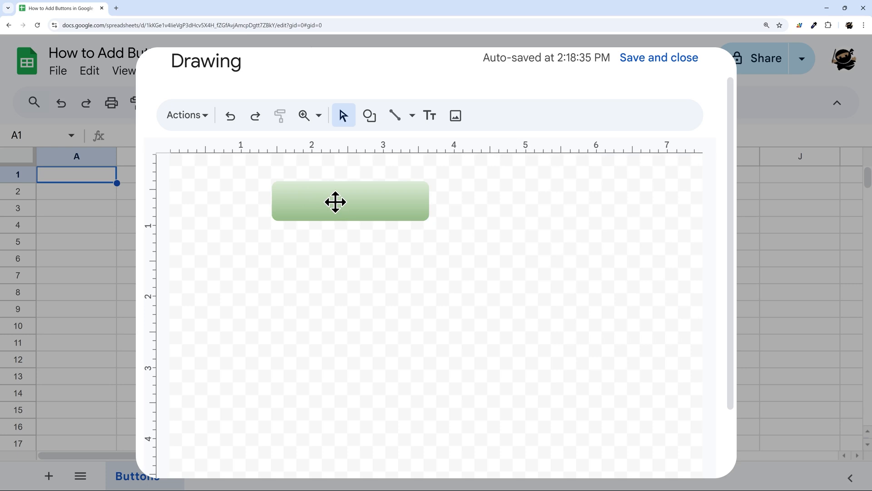
{"action": "mouse_move", "coordinate": [348, 200]}
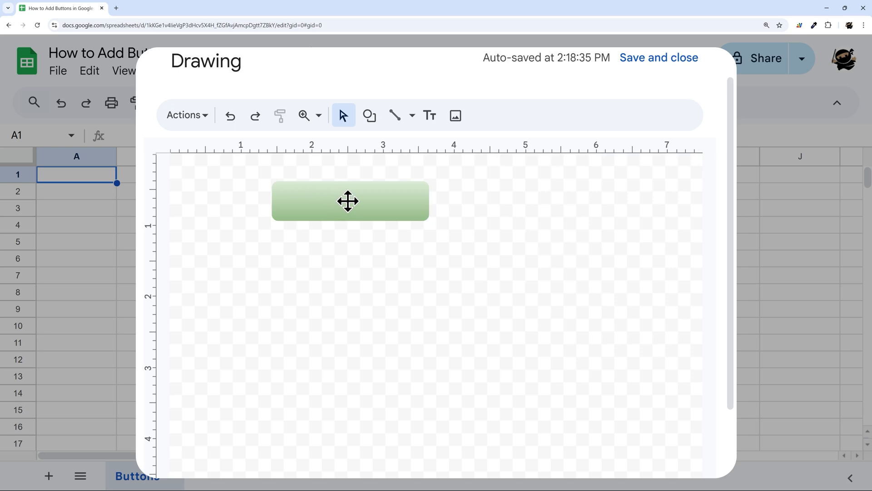
Label the green rectangle 'DWIGHT' in bold Montserrat
{"action": "left_click", "coordinate": [351, 199]}
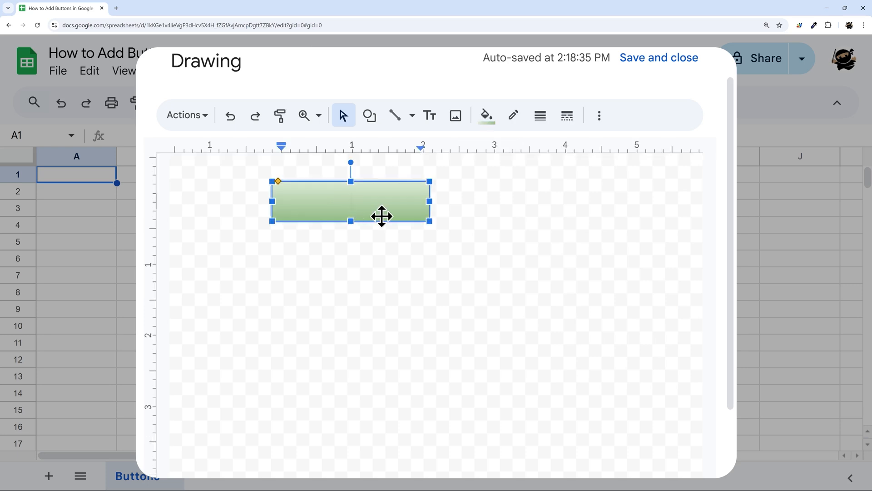
{"action": "type", "text": "DWIGHT"}
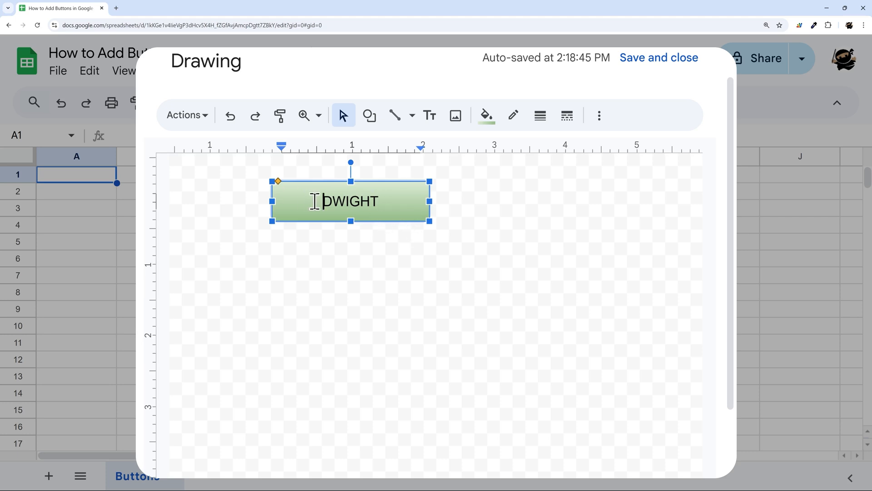
{"action": "mouse_move", "coordinate": [598, 116]}
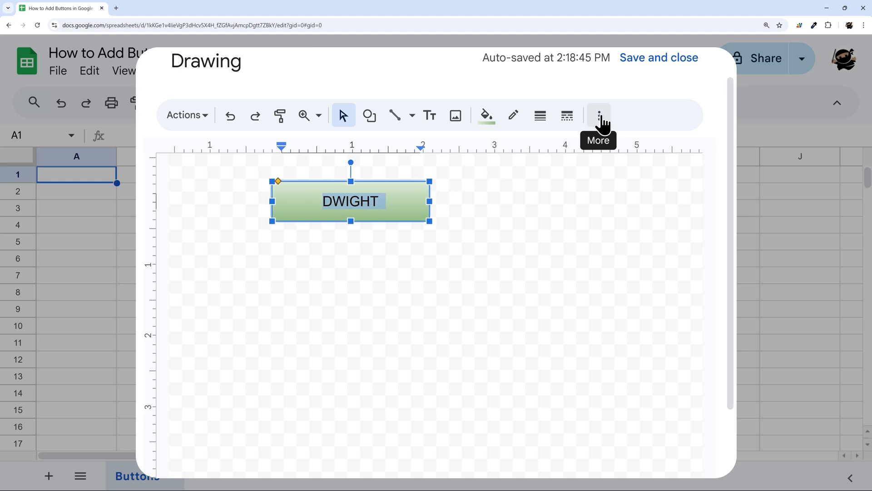
{"action": "left_click", "coordinate": [599, 115]}
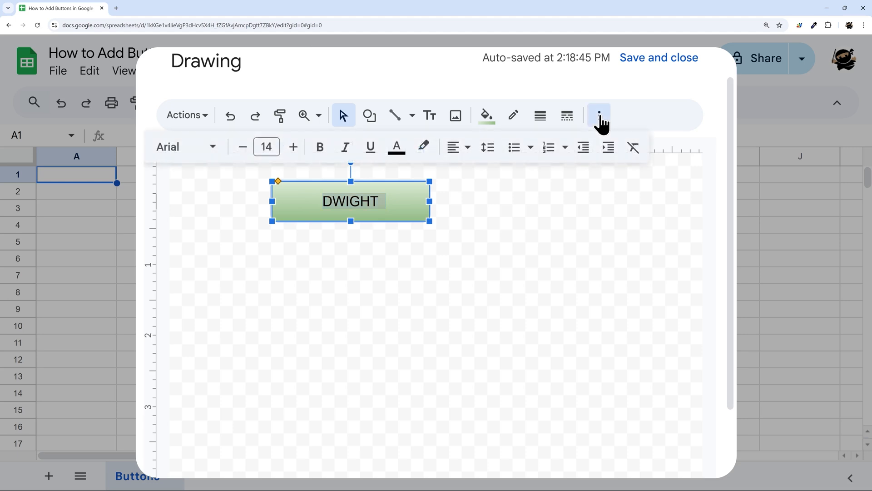
{"action": "mouse_move", "coordinate": [599, 115]}
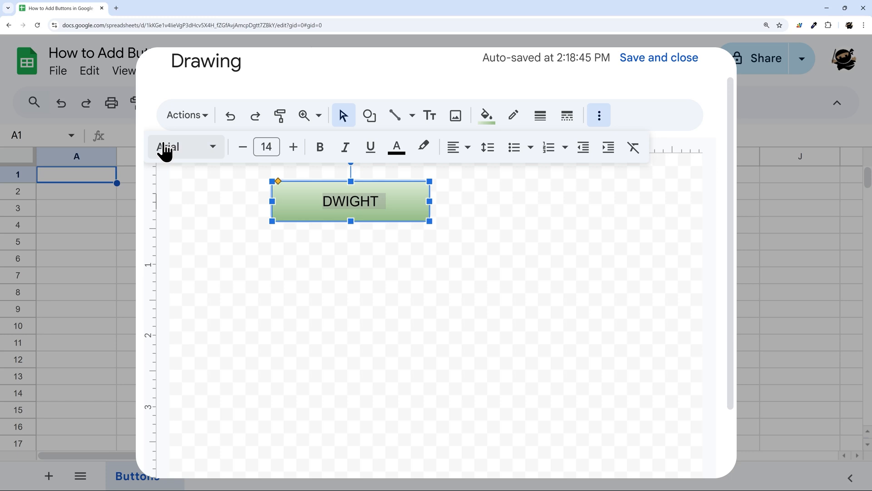
{"action": "left_click", "coordinate": [186, 146]}
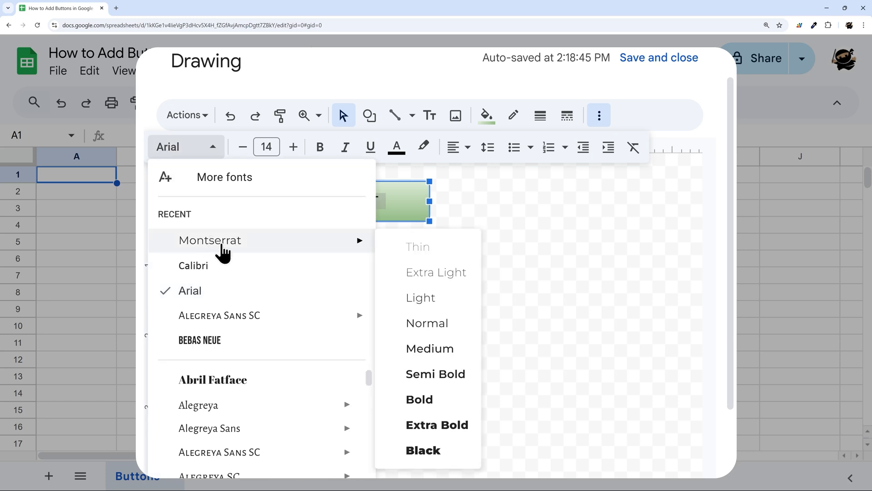
{"action": "mouse_move", "coordinate": [425, 399]}
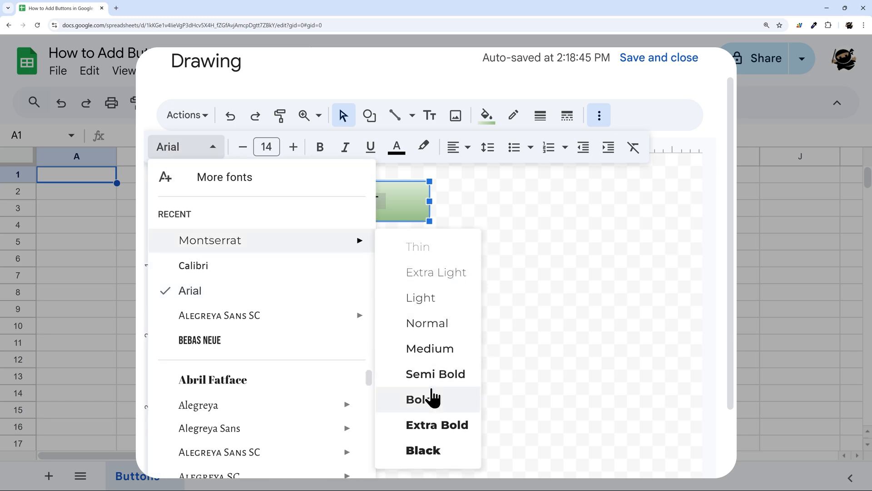
{"action": "left_click", "coordinate": [420, 399]}
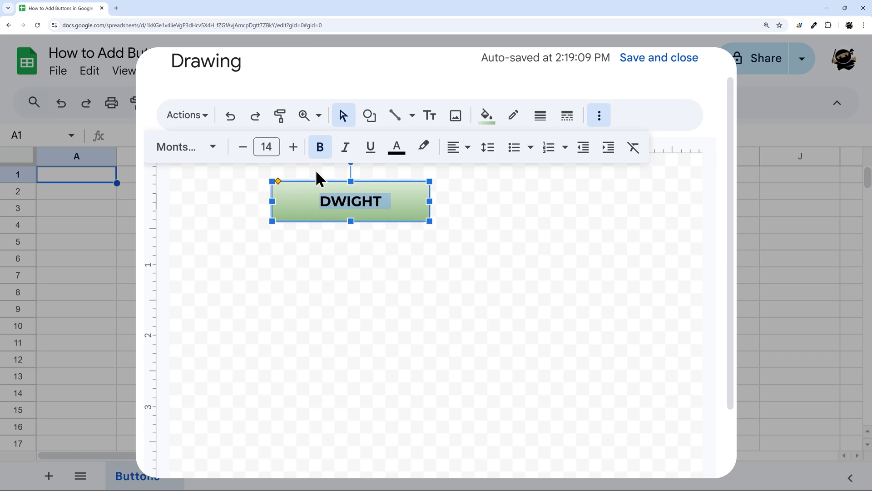
{"action": "mouse_move", "coordinate": [345, 147]}
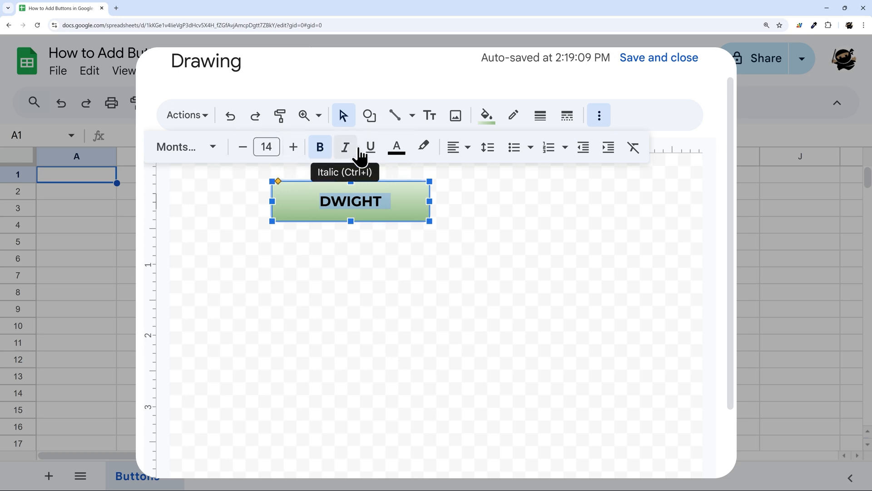
{"action": "mouse_move", "coordinate": [516, 222]}
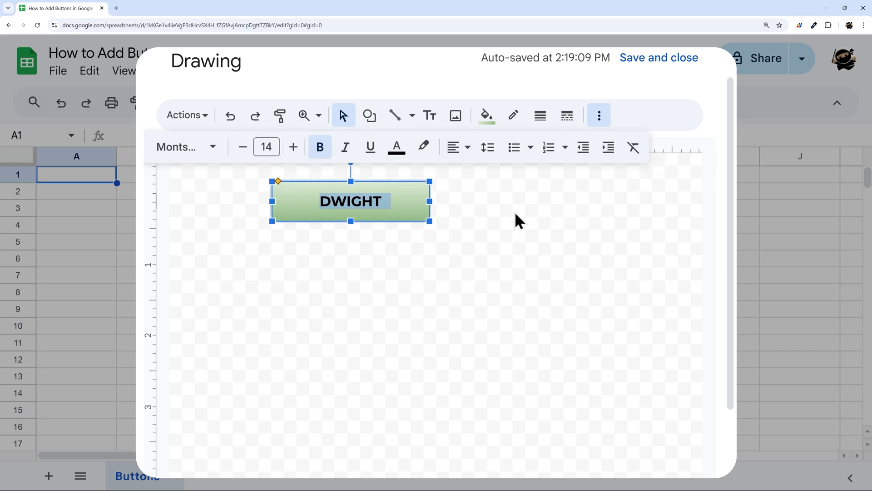
Save and close the drawing so the DWIGHT button sits on the Buttons sheet, then select it
{"action": "left_click", "coordinate": [442, 228]}
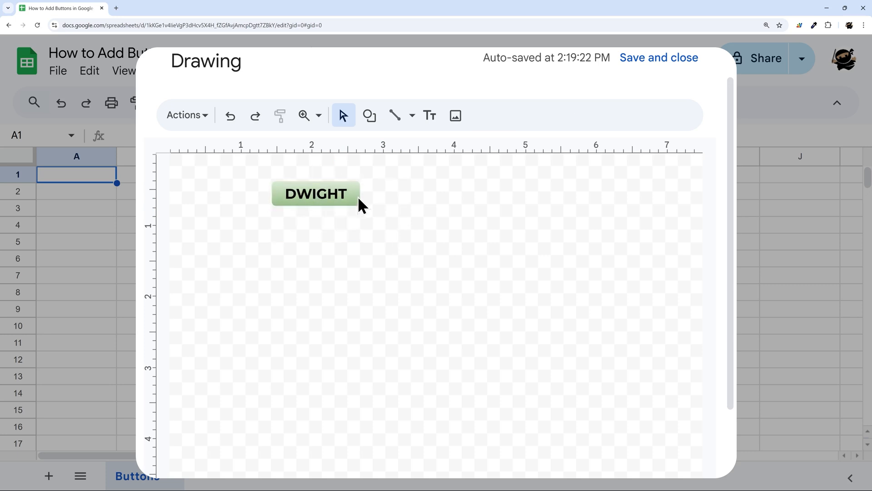
{"action": "mouse_move", "coordinate": [658, 58]}
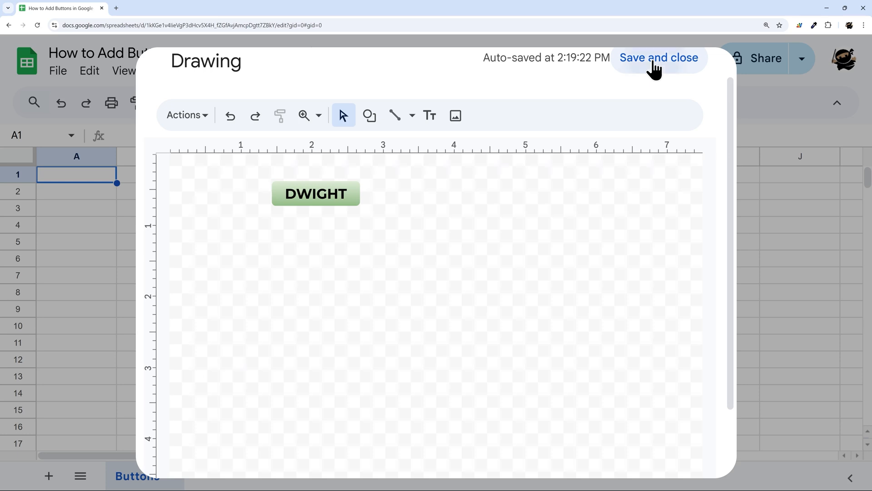
{"action": "left_click", "coordinate": [657, 57]}
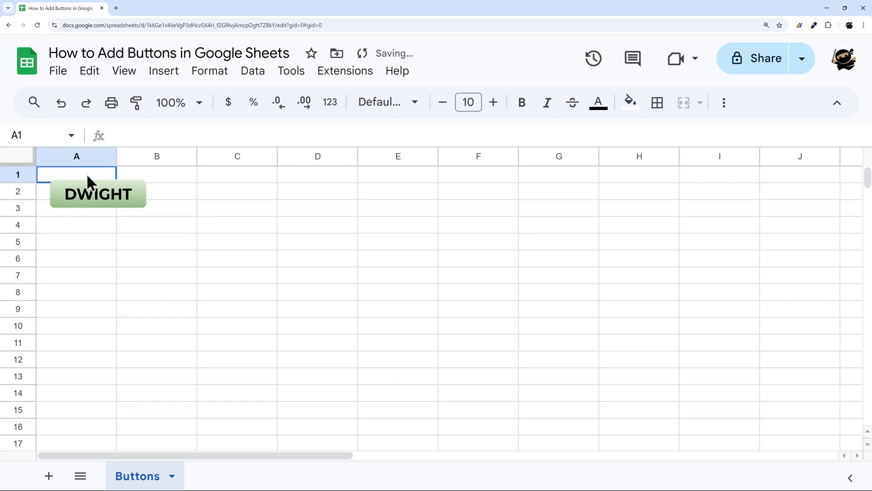
{"action": "mouse_move", "coordinate": [100, 199]}
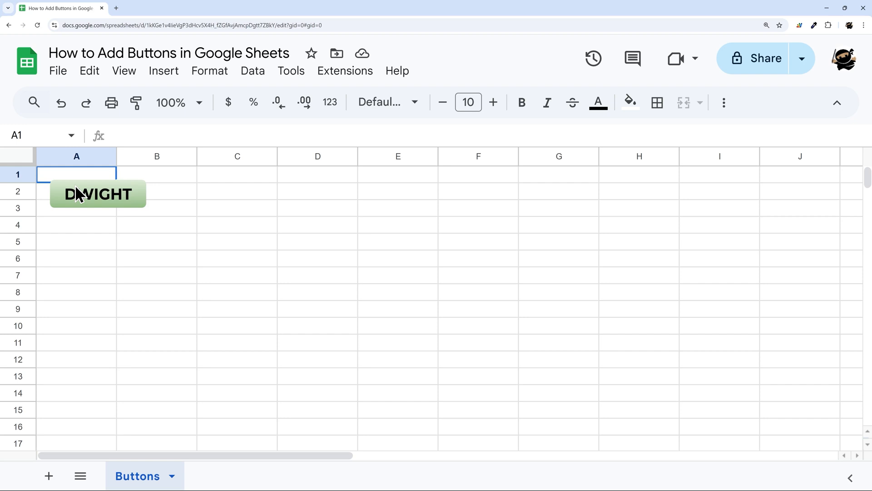
{"action": "left_click", "coordinate": [98, 194]}
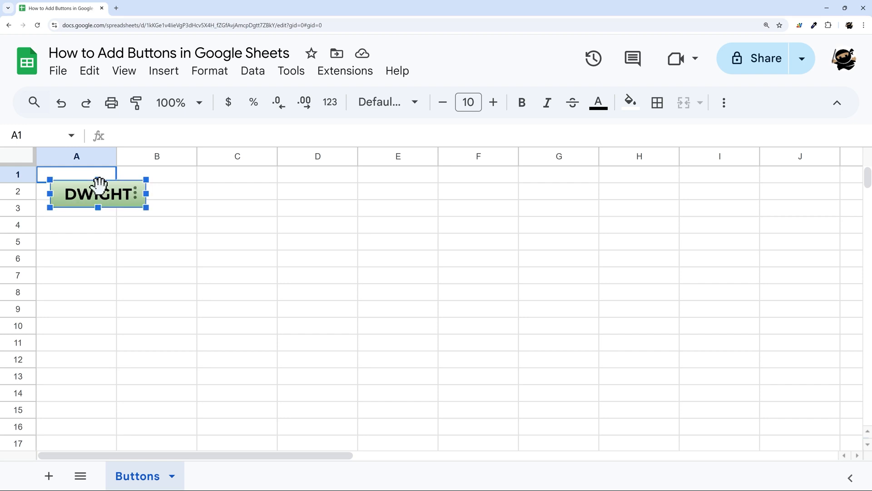
{"action": "mouse_move", "coordinate": [139, 206]}
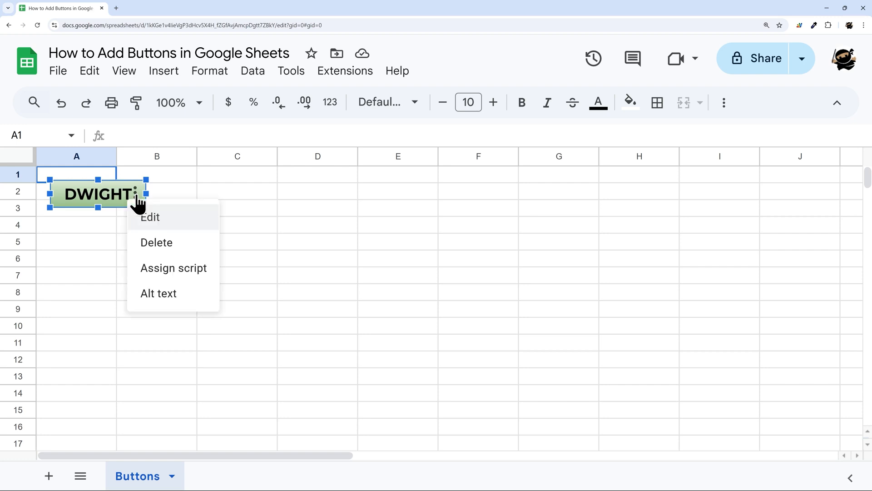
{"action": "mouse_move", "coordinate": [165, 222]}
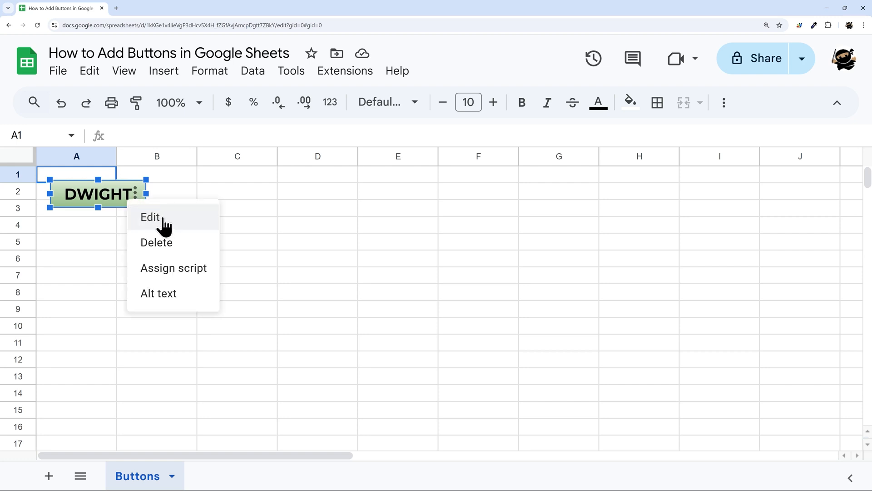
{"action": "mouse_move", "coordinate": [185, 249]}
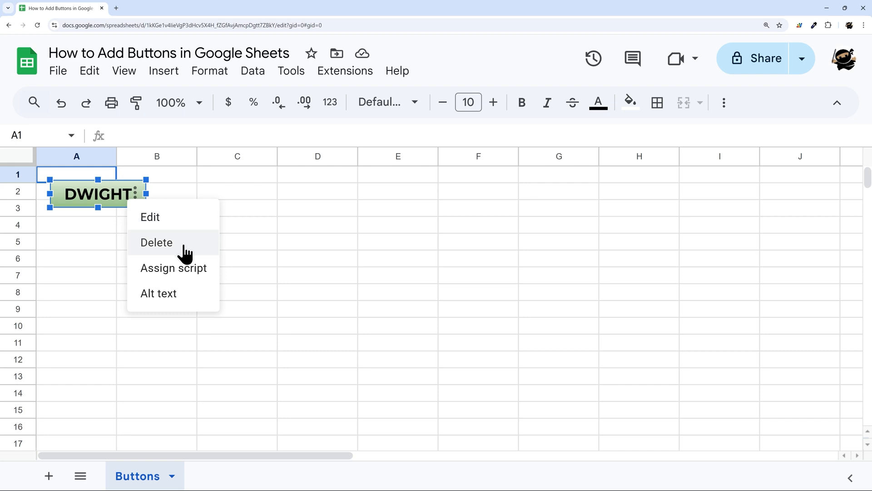
{"action": "mouse_move", "coordinate": [162, 273]}
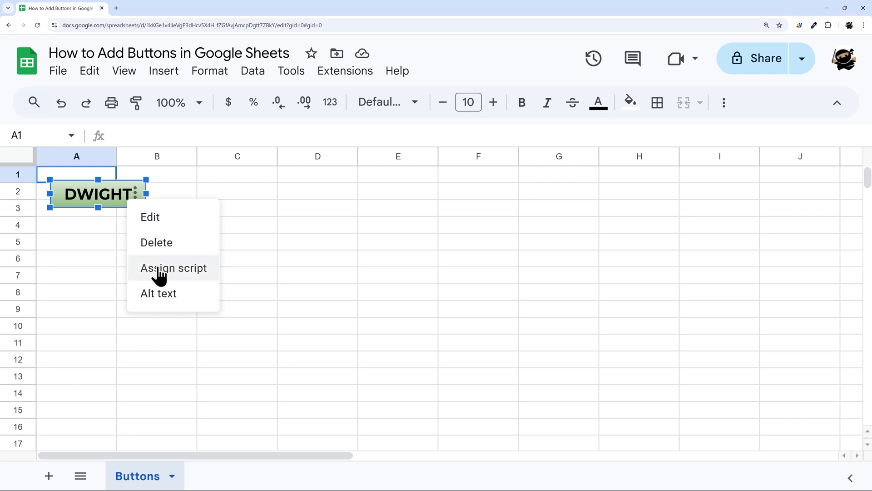
{"action": "mouse_move", "coordinate": [167, 275]}
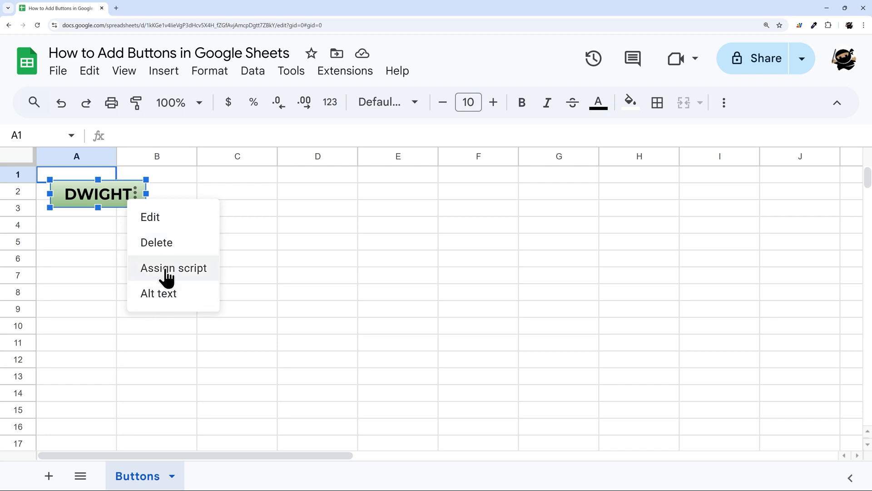
Choose Assign script from the DWIGHT drawing's three-dot menu
{"action": "left_click", "coordinate": [173, 267]}
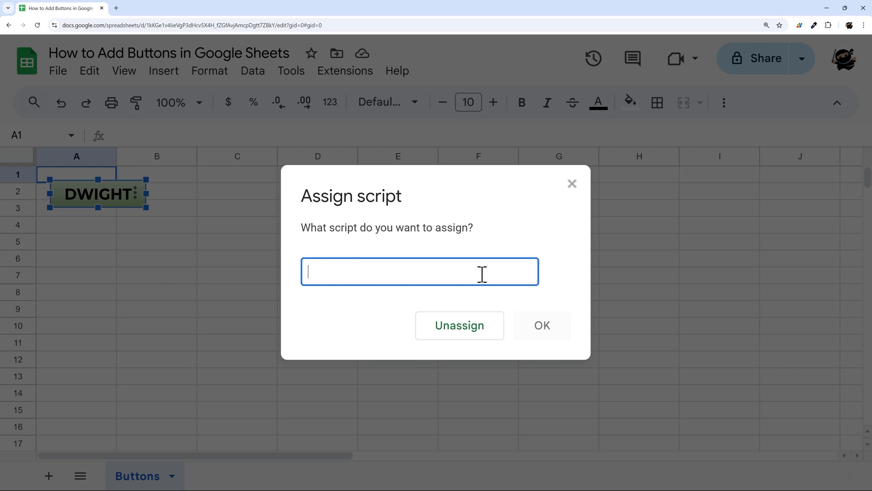
{"action": "mouse_move", "coordinate": [508, 274]}
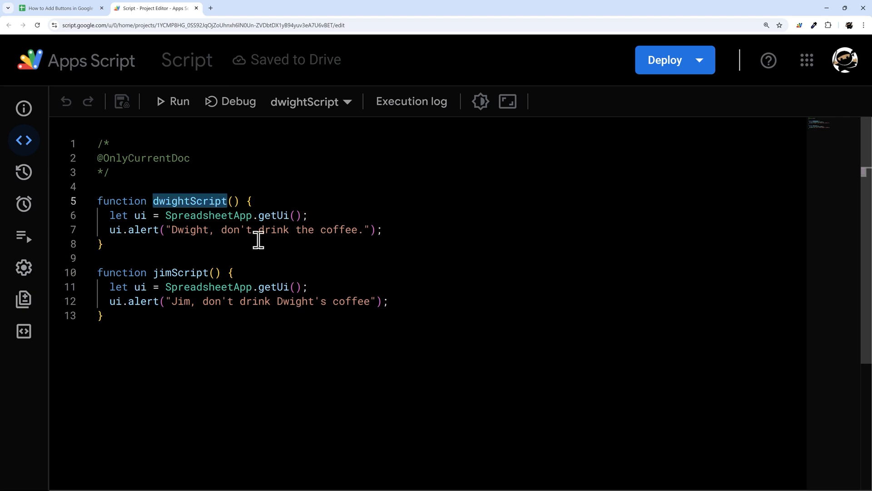
Assign the function 'dwightScript' to the DWIGHT button and confirm with OK
{"action": "left_click", "coordinate": [57, 8]}
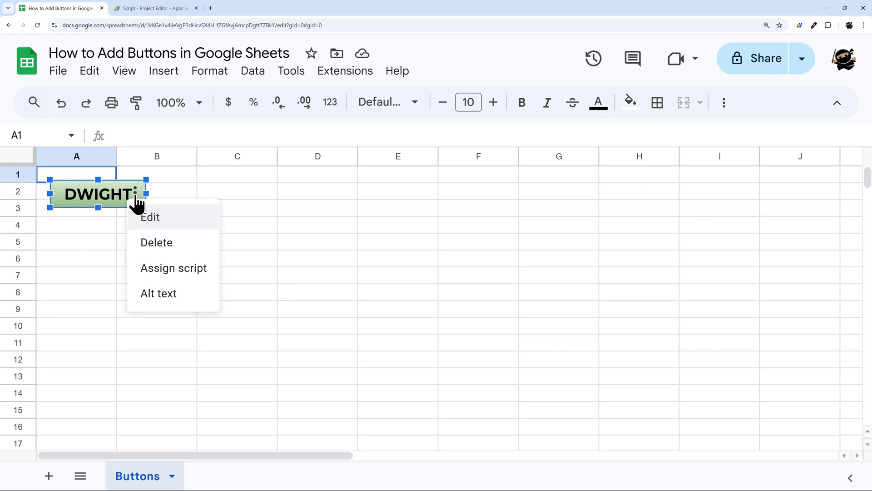
{"action": "left_click", "coordinate": [173, 268]}
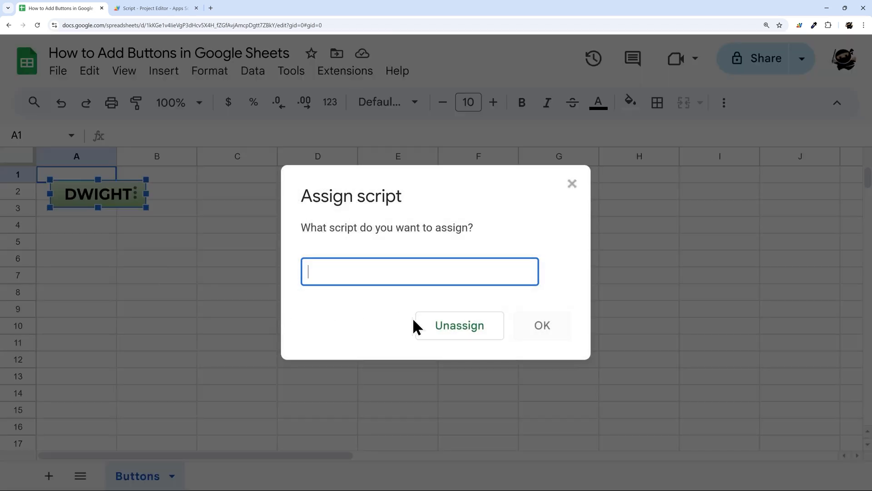
{"action": "type", "text": "dwightScript"}
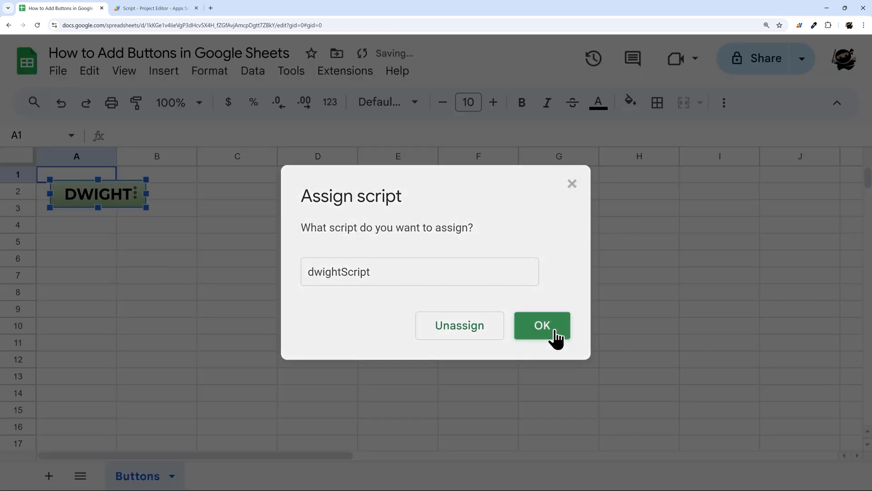
{"action": "left_click", "coordinate": [541, 325]}
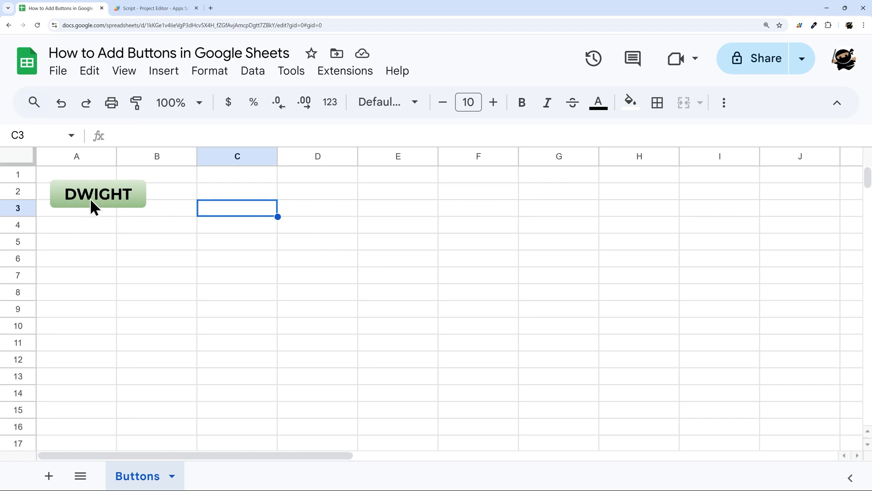
Run the DWIGHT button to show the 'Dwight, don't drink the coffee.' alert, dismiss it, and reselect the button
{"action": "left_click", "coordinate": [97, 194]}
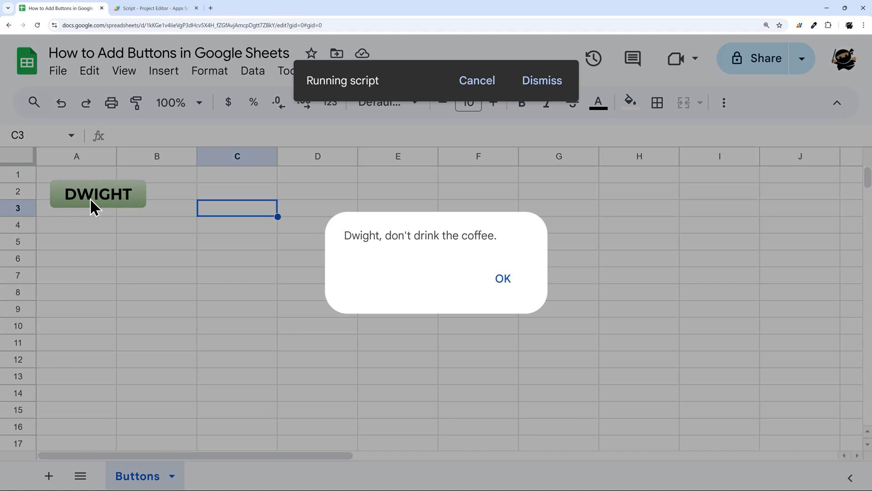
{"action": "left_click", "coordinate": [501, 278]}
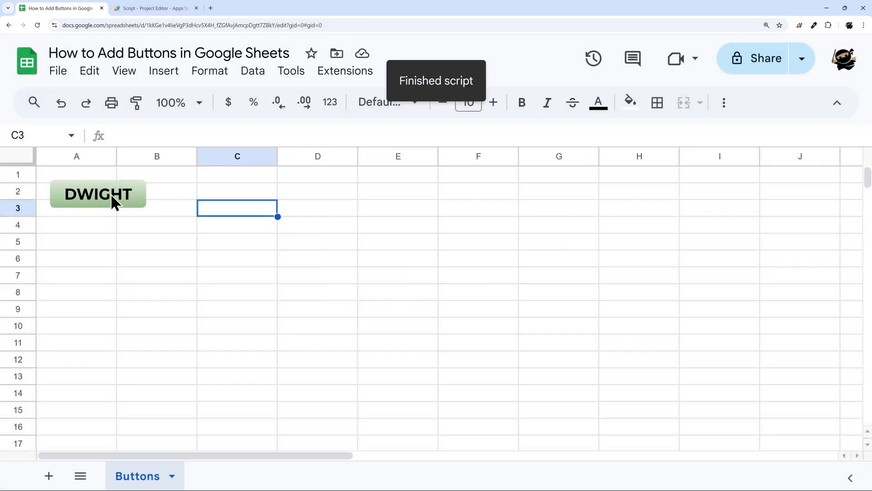
{"action": "left_click", "coordinate": [98, 194]}
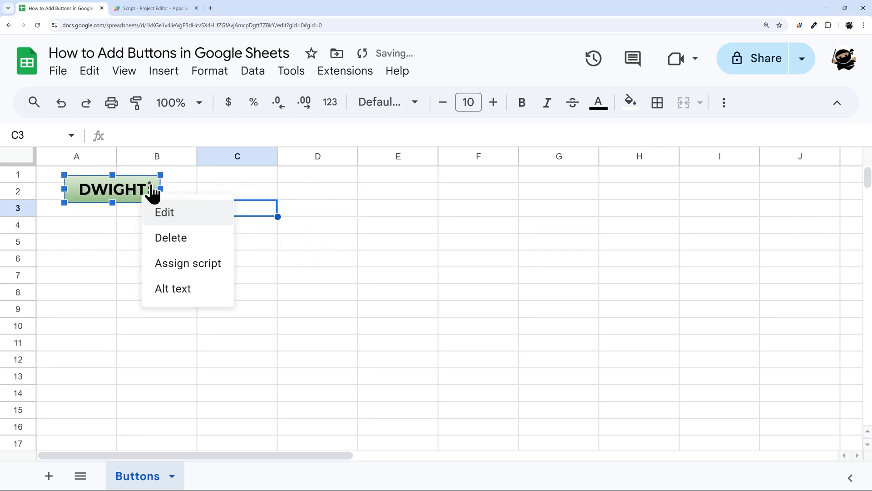
{"action": "left_click", "coordinate": [187, 263]}
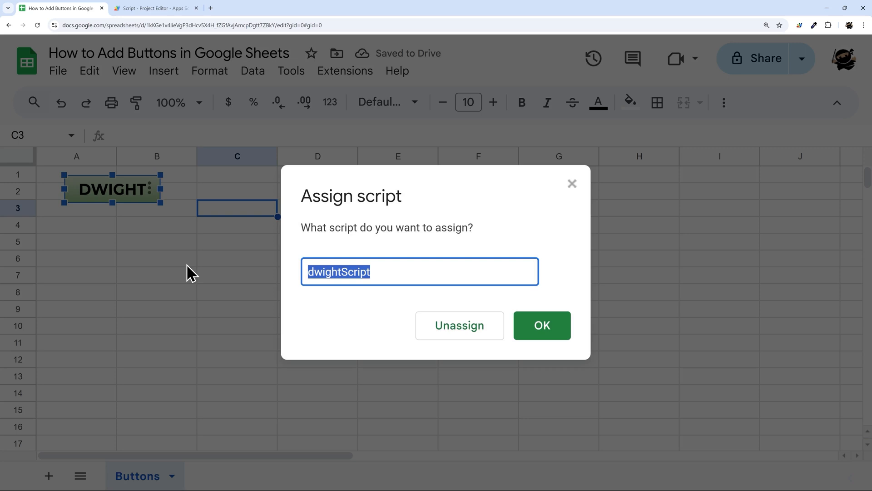
{"action": "left_click", "coordinate": [540, 325]}
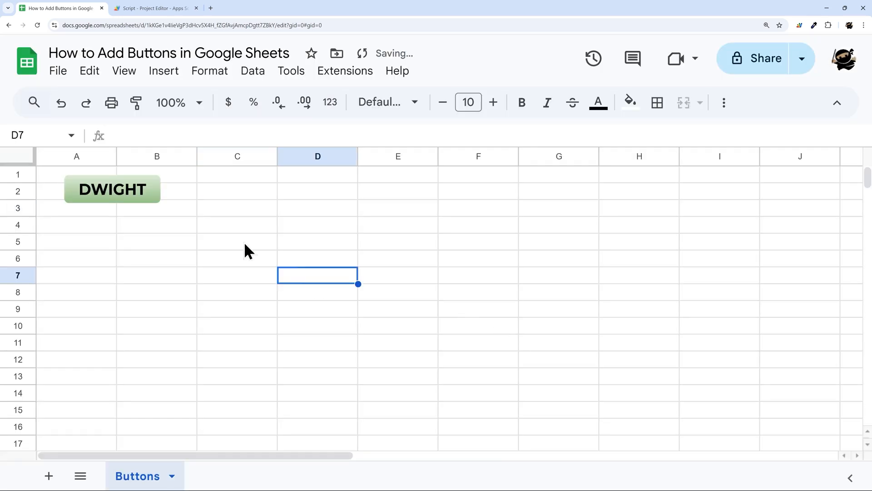
{"action": "left_click", "coordinate": [111, 189]}
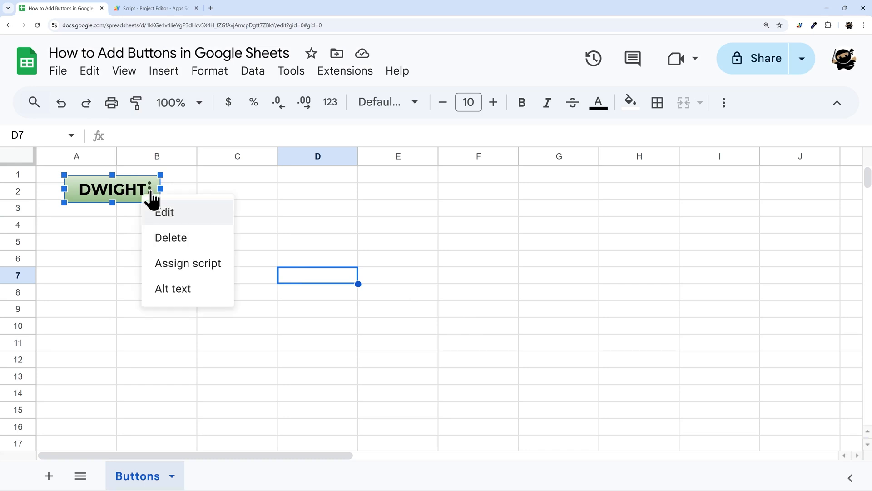
{"action": "left_click", "coordinate": [187, 262]}
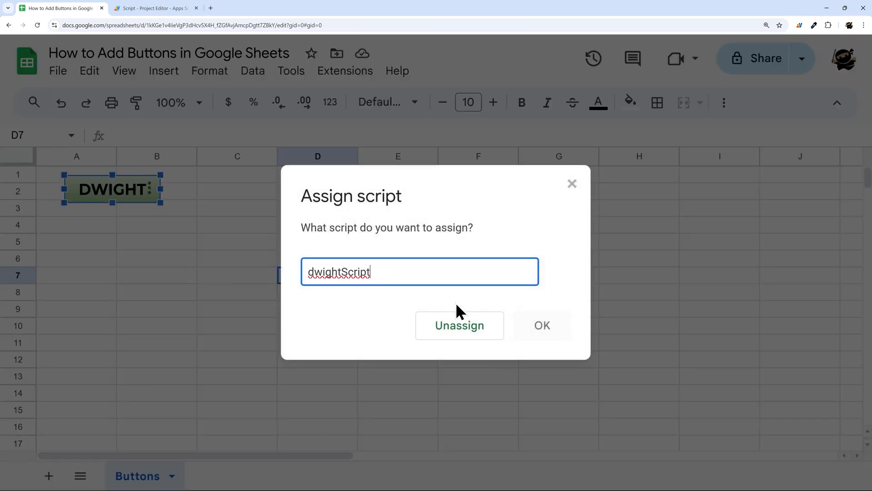
{"action": "left_click", "coordinate": [541, 325]}
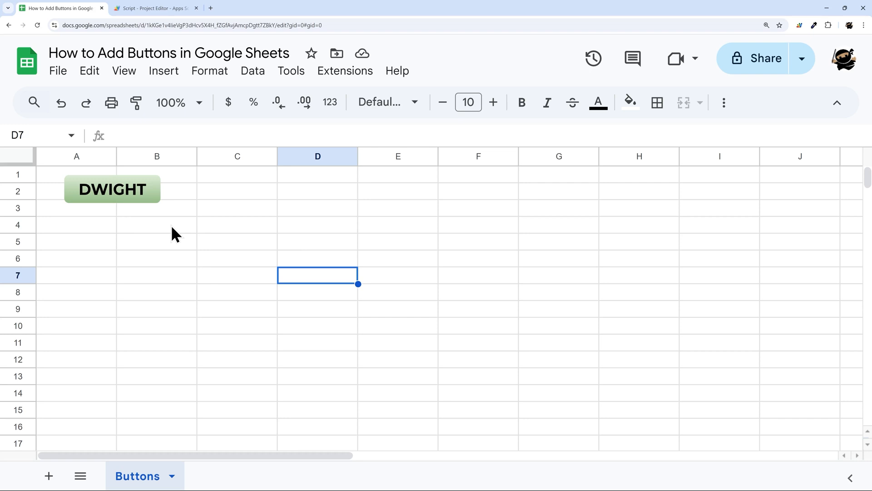
{"action": "left_click", "coordinate": [111, 189]}
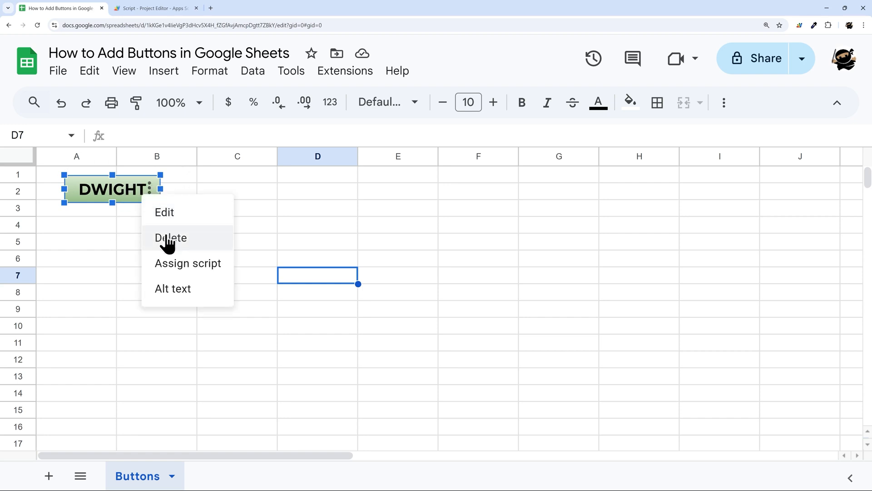
{"action": "mouse_move", "coordinate": [173, 212]}
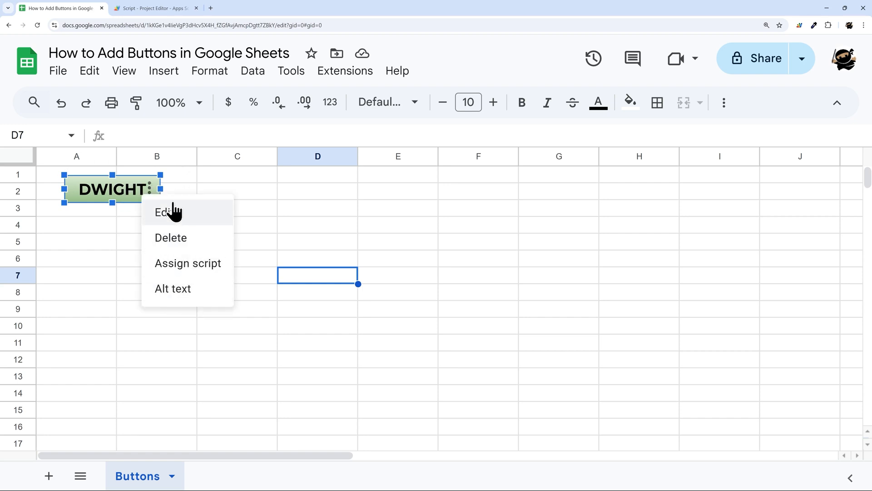
{"action": "left_click", "coordinate": [163, 212]}
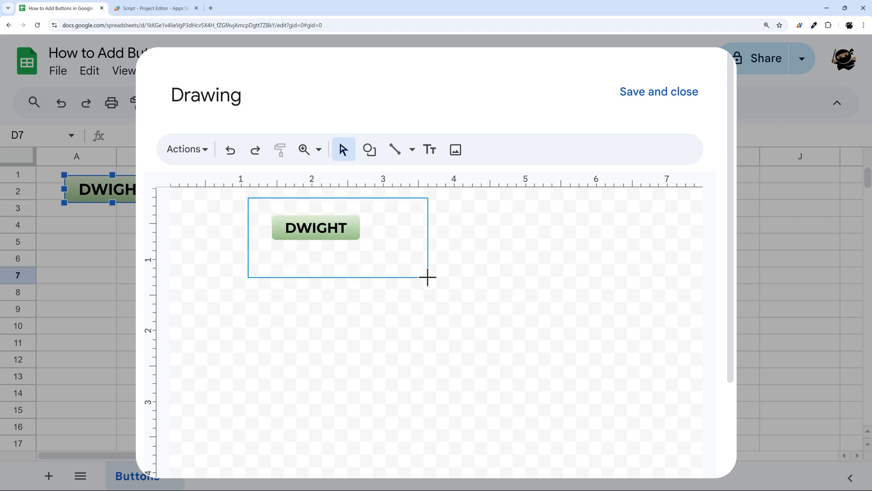
{"action": "left_click", "coordinate": [315, 227]}
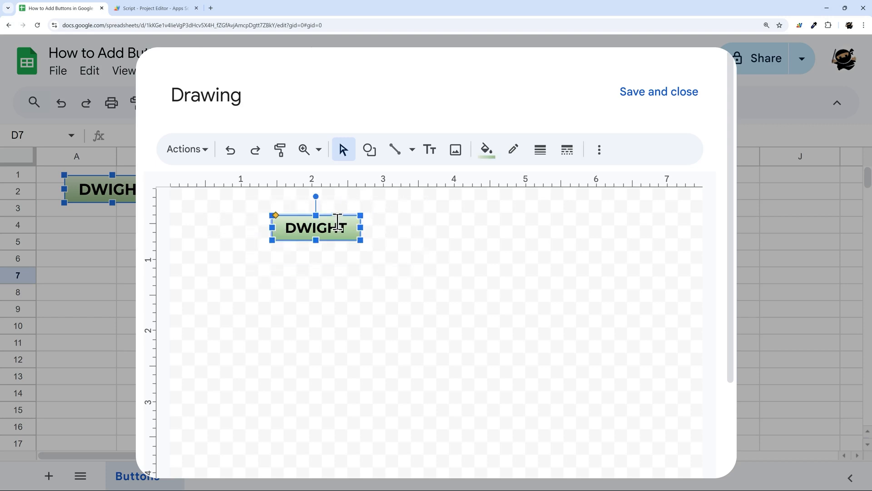
{"action": "mouse_move", "coordinate": [484, 150]}
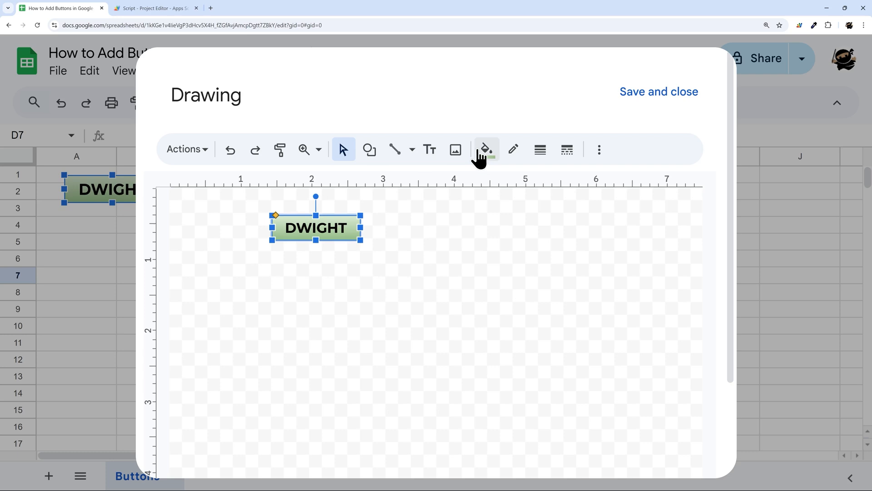
{"action": "mouse_move", "coordinate": [429, 149]}
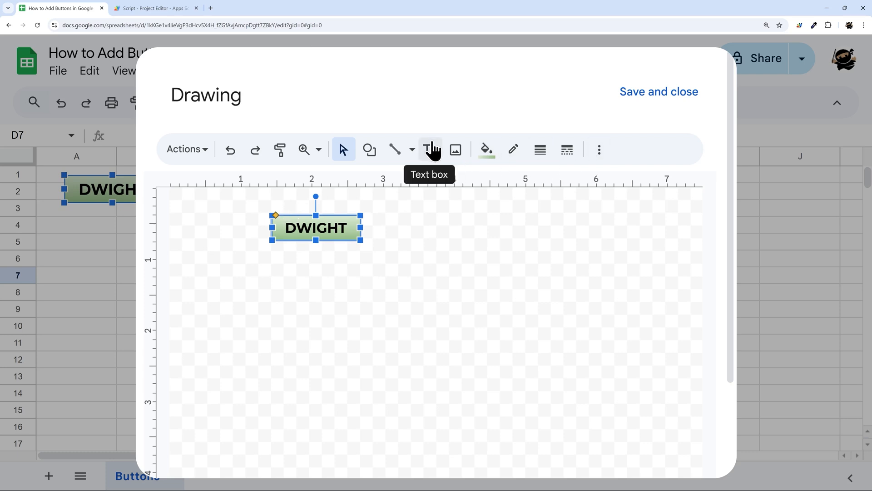
{"action": "left_click", "coordinate": [430, 149]}
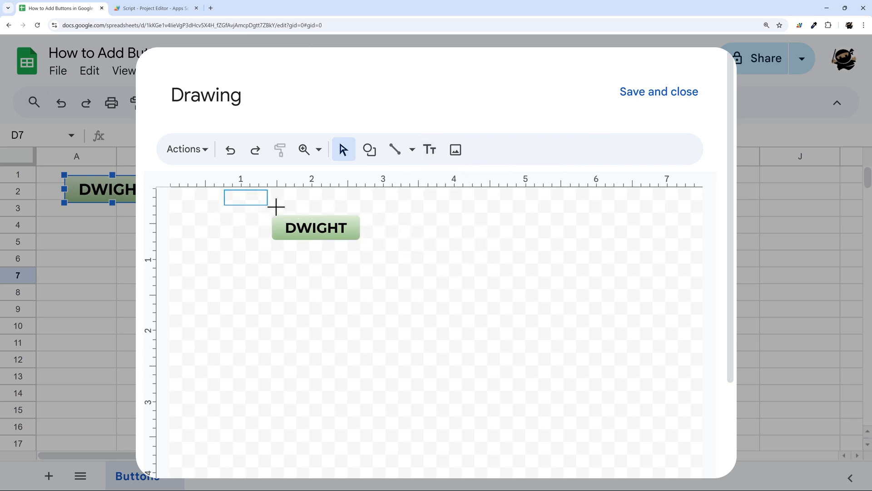
{"action": "left_click", "coordinate": [315, 227]}
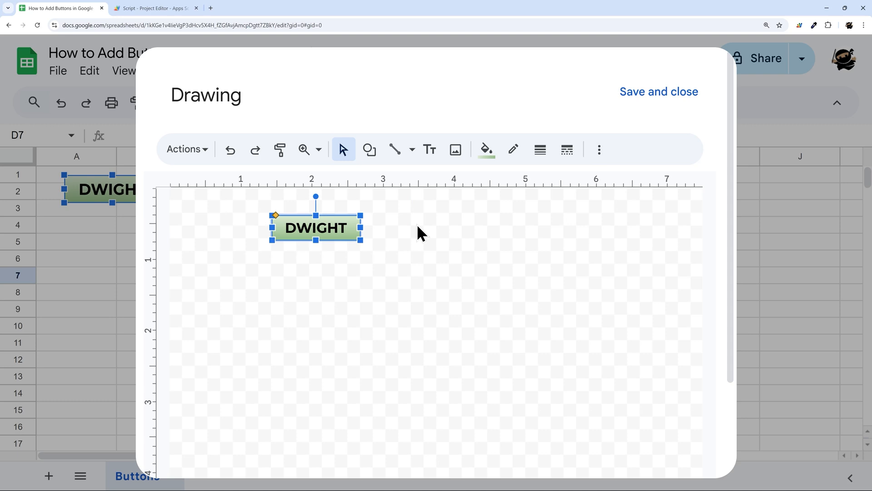
{"action": "mouse_move", "coordinate": [424, 228]}
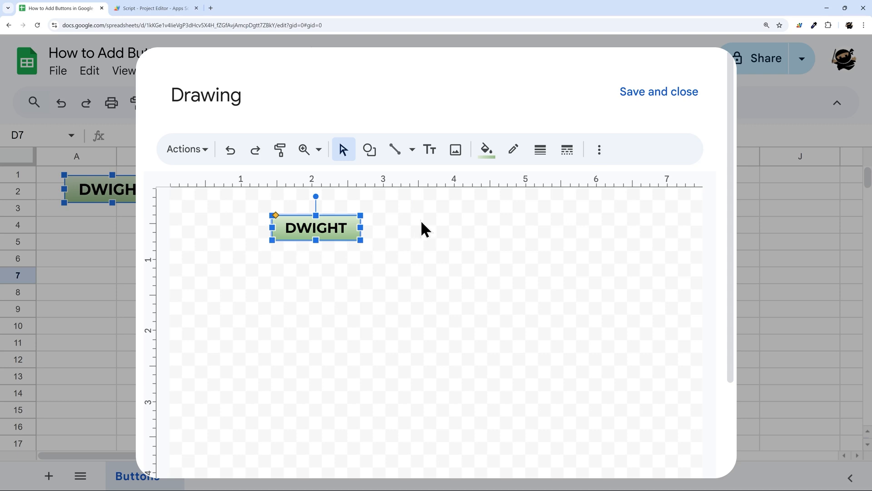
{"action": "left_click", "coordinate": [659, 91]}
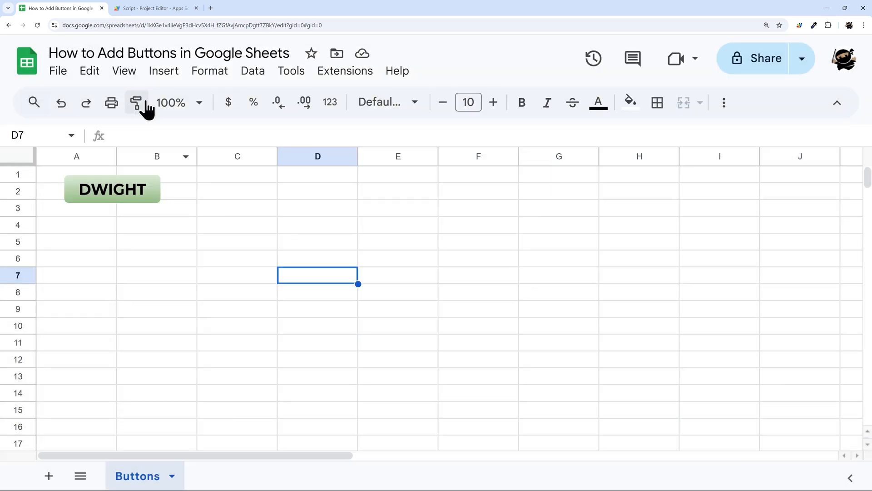
Create a second button labelled 'JIM' with a blue gradient and place it beside DWIGHT
{"action": "left_click", "coordinate": [163, 71]}
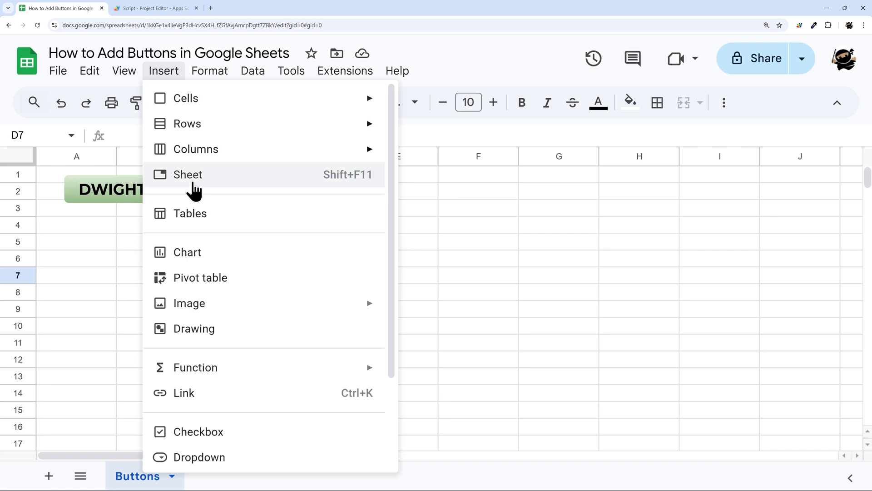
{"action": "left_click", "coordinate": [195, 328]}
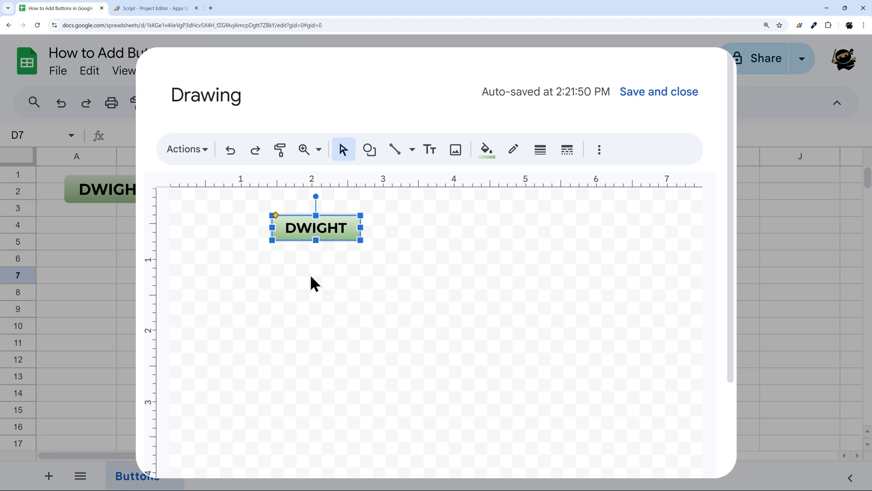
{"action": "double_click", "coordinate": [315, 227]}
{"action": "type", "text": "JIM"}
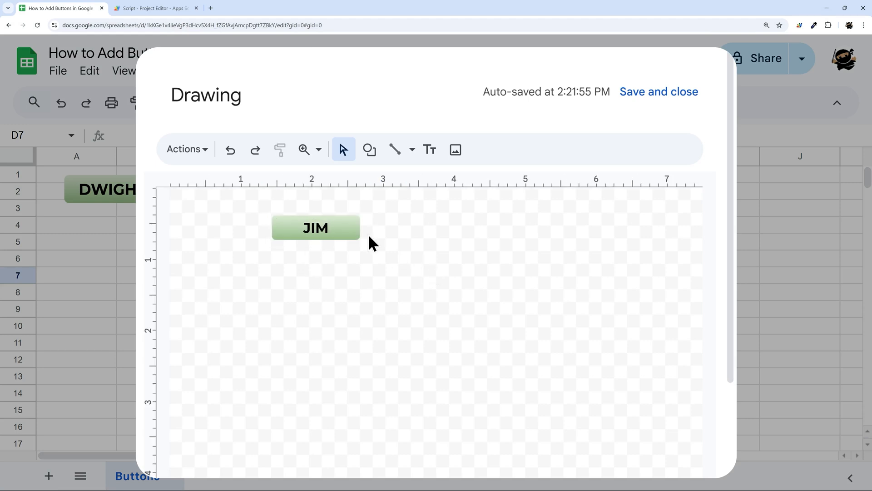
{"action": "left_click", "coordinate": [481, 150]}
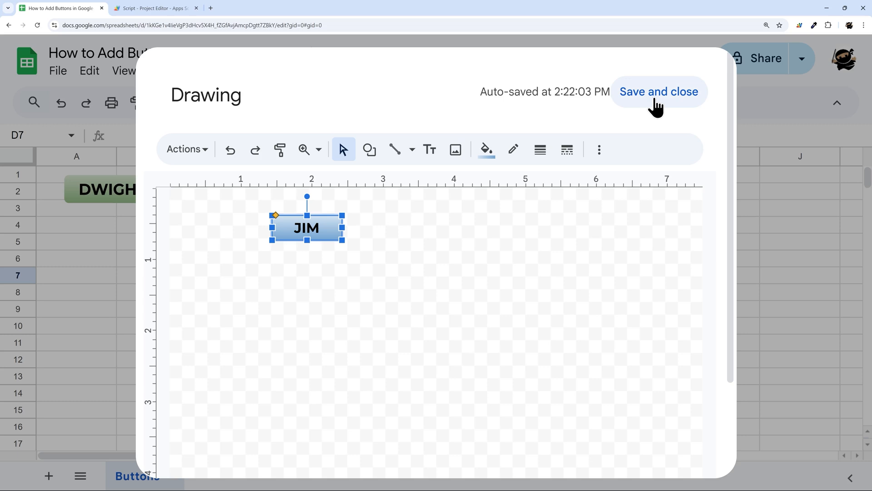
{"action": "left_click", "coordinate": [659, 90]}
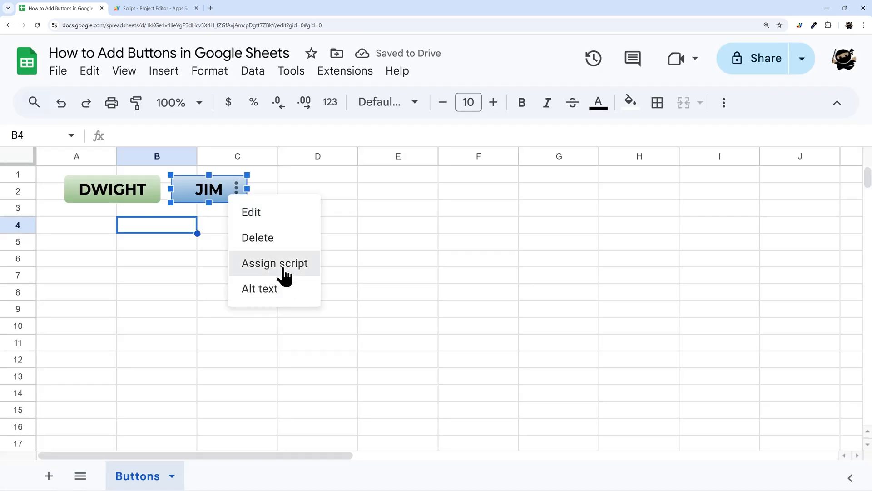
Assign jimScript to the JIM drawing so it shows "Jim, don't drink Dwight's coffee"
{"action": "left_click", "coordinate": [274, 263]}
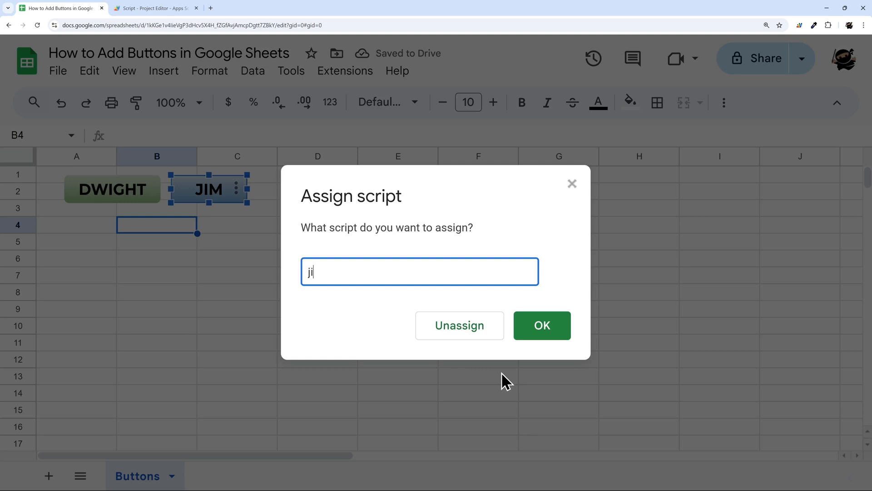
{"action": "type", "text": "mScript"}
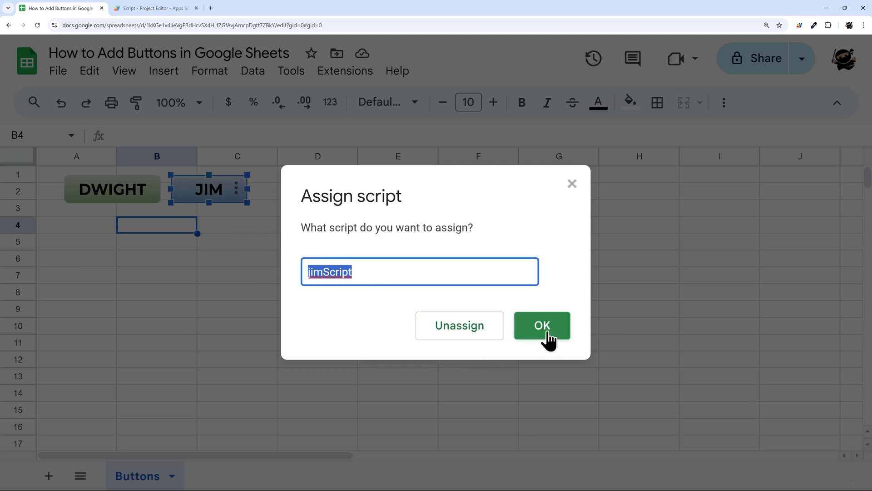
{"action": "left_click", "coordinate": [541, 325]}
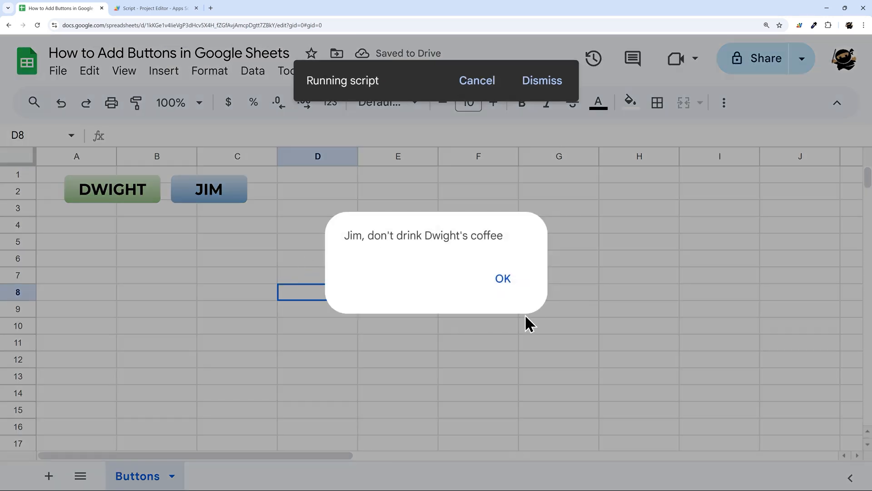
Dismiss Jim's coffee alert, check both functions in Apps Script, and return to the Buttons sheet
{"action": "left_click", "coordinate": [501, 278]}
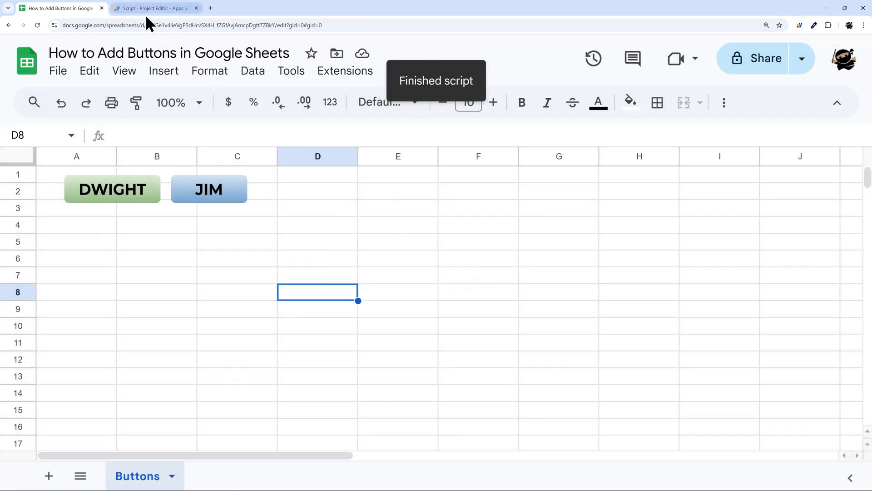
{"action": "left_click", "coordinate": [154, 8]}
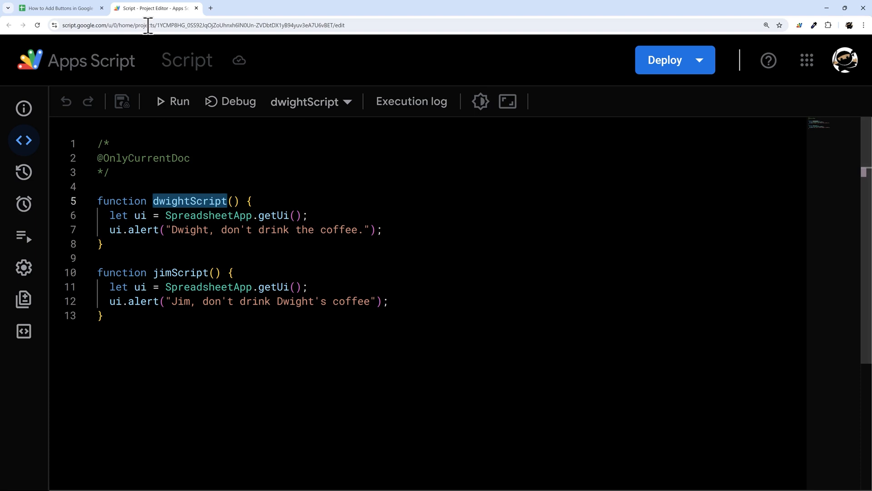
{"action": "left_click", "coordinate": [60, 8]}
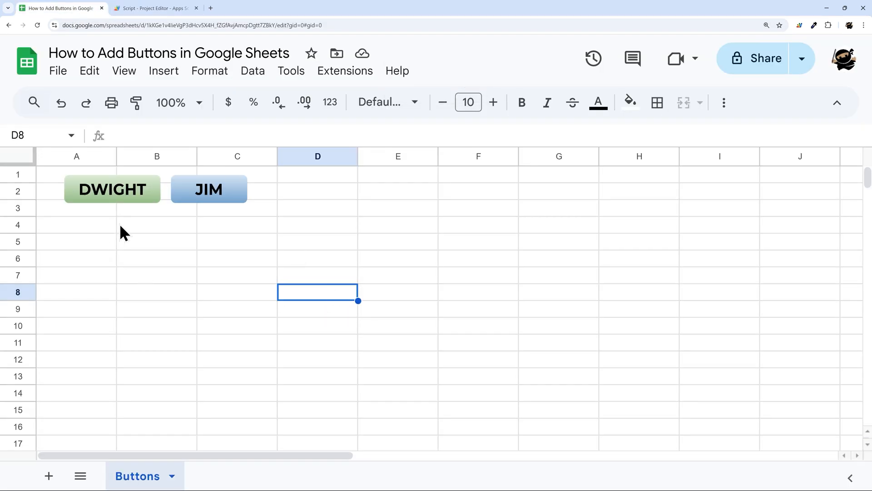